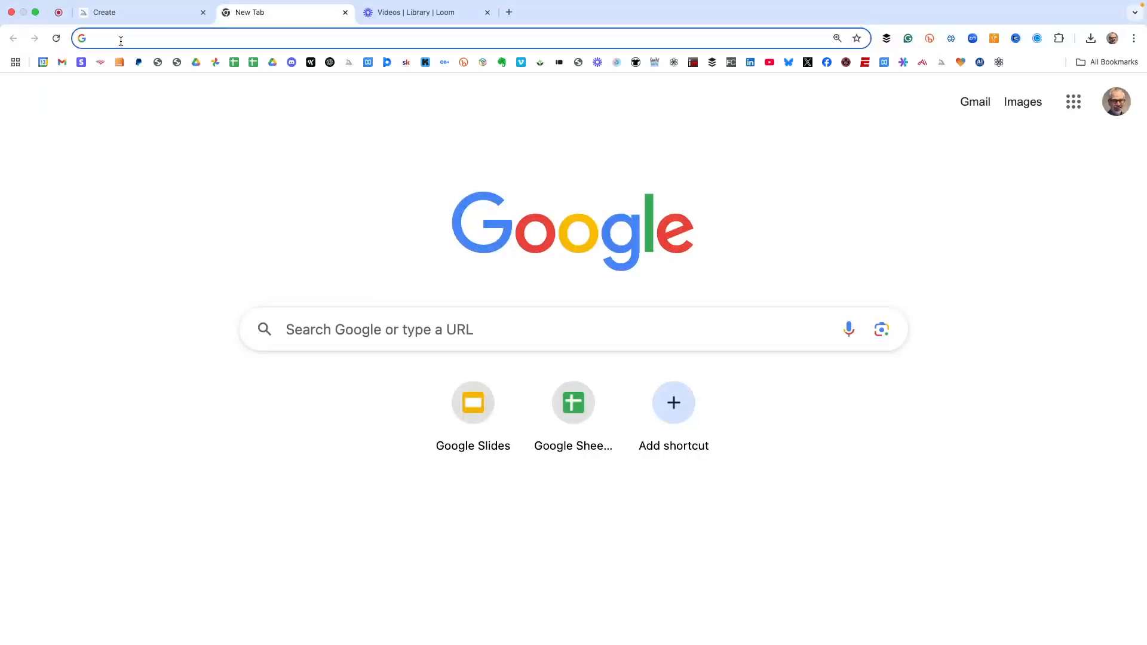
Search Google for 'jack russell terrier' and switch to image results
{"action": "type", "text": "jack r"}
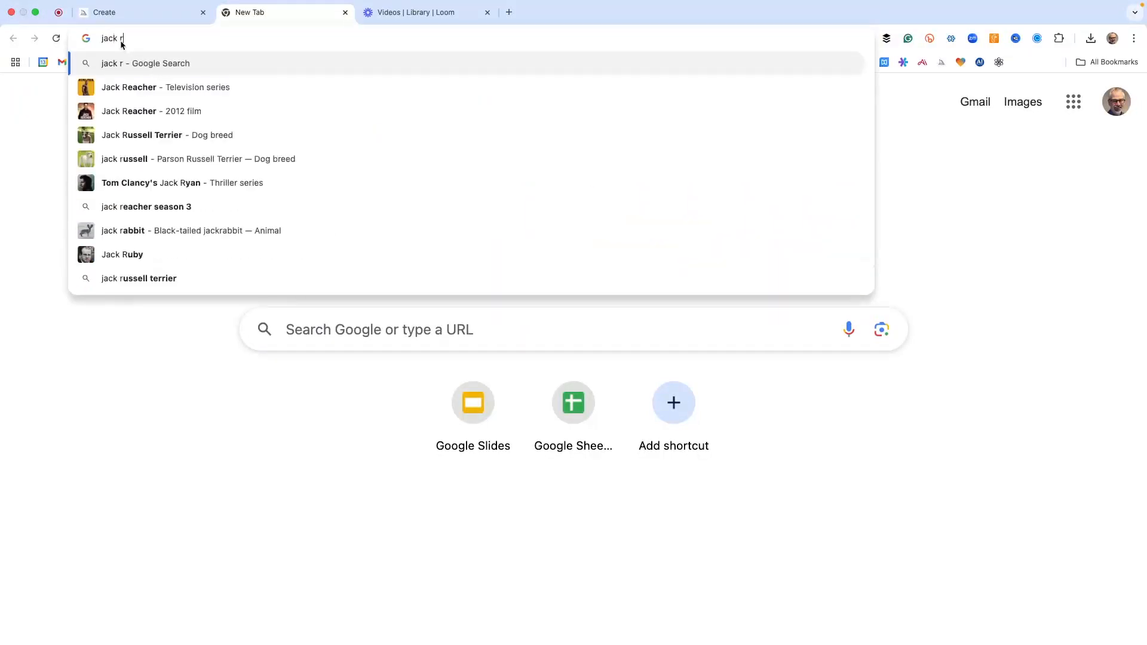
{"action": "type", "text": "ussell"}
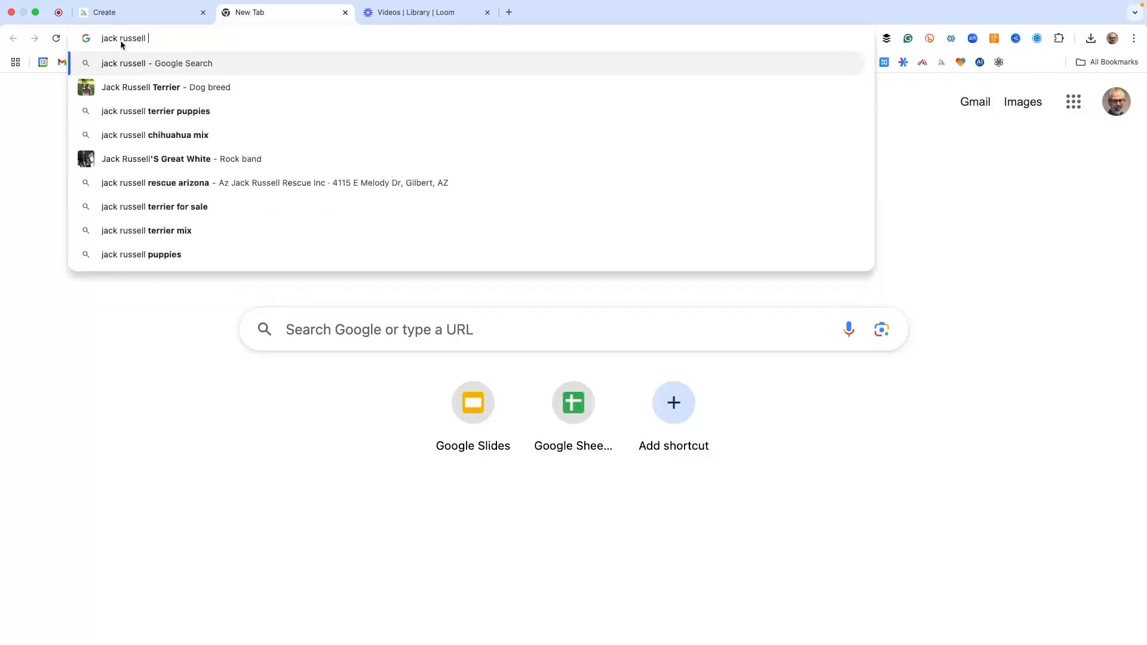
{"action": "type", "text": "terrier"}
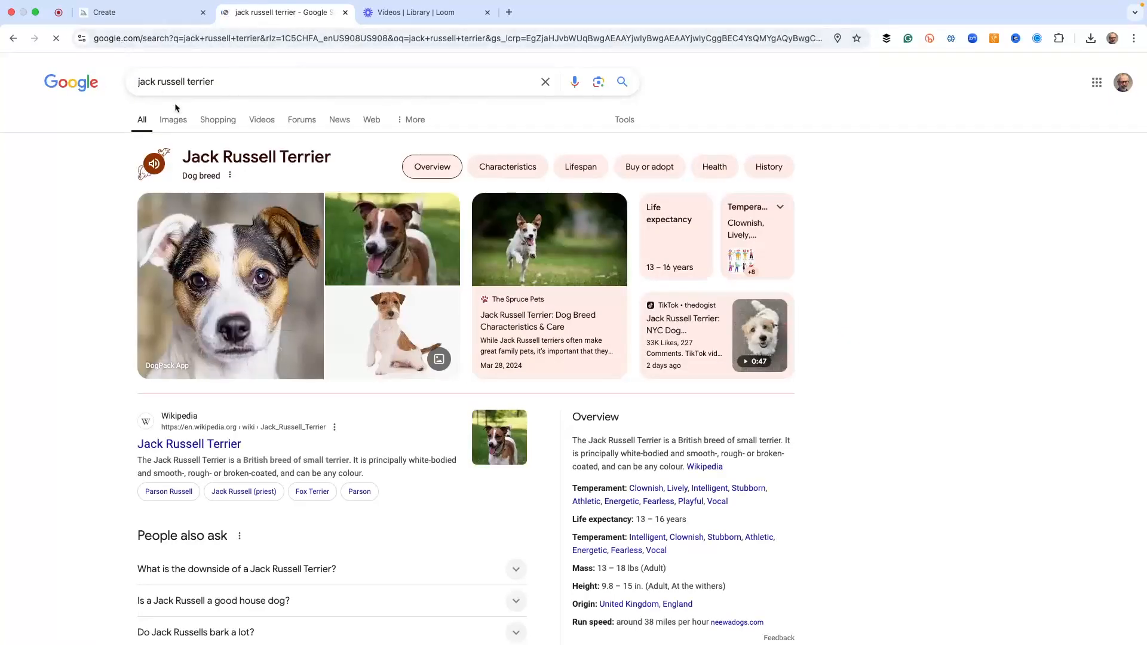
{"action": "left_click", "coordinate": [172, 120]}
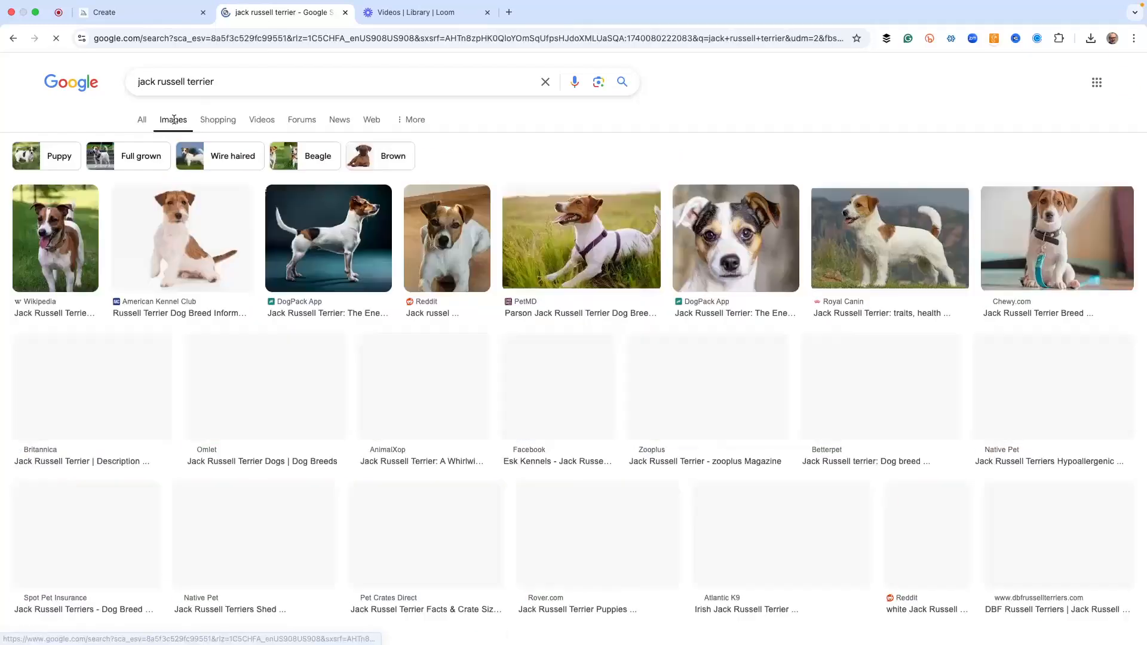
Browse the results and preview the Zooplus terrier photo in a red harness
{"action": "scroll", "scroll_direction": "down", "scroll_amount": 3}
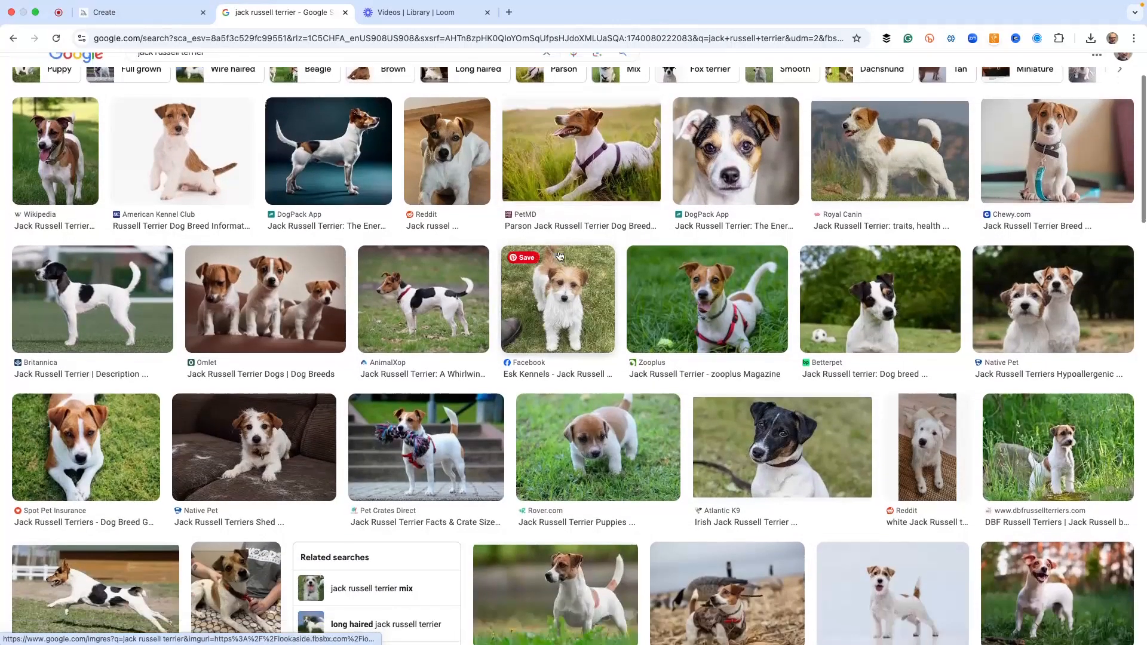
{"action": "scroll", "scroll_direction": "up", "scroll_amount": 3}
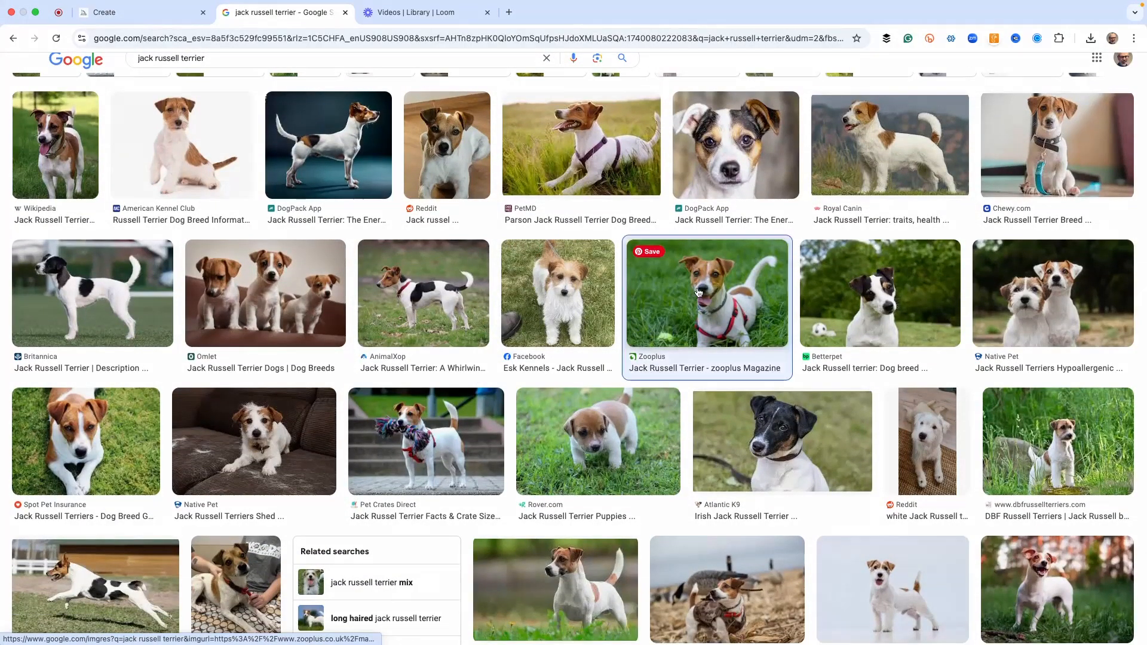
{"action": "left_click", "coordinate": [706, 294]}
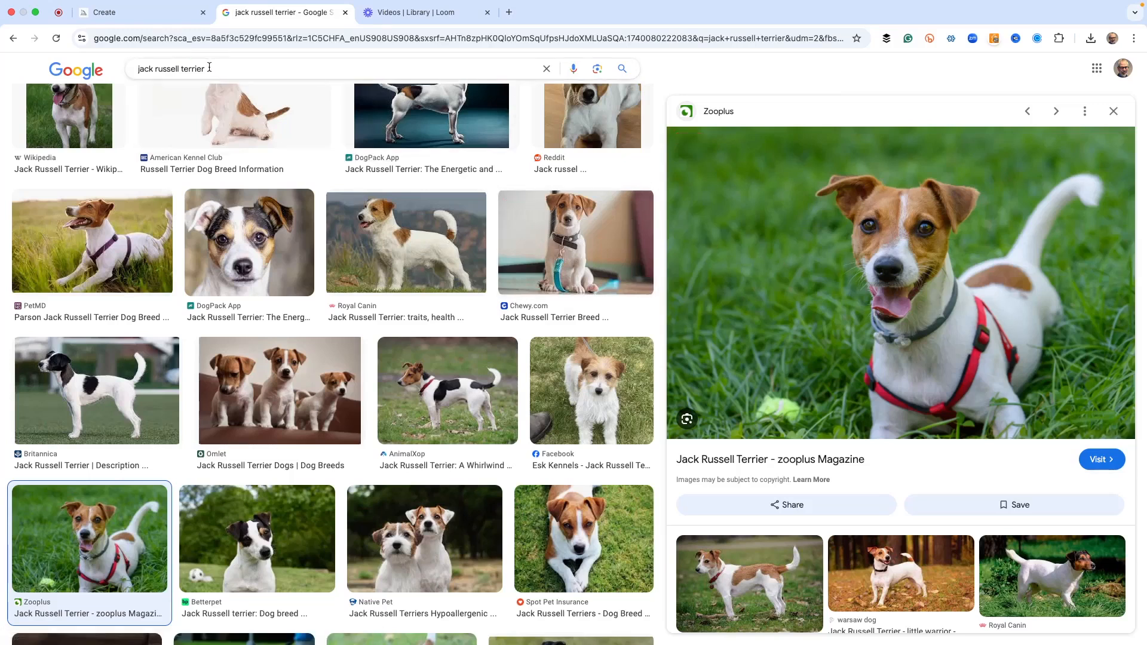
Replace the Google search query with 'beagle'
{"action": "triple_click", "coordinate": [175, 69]}
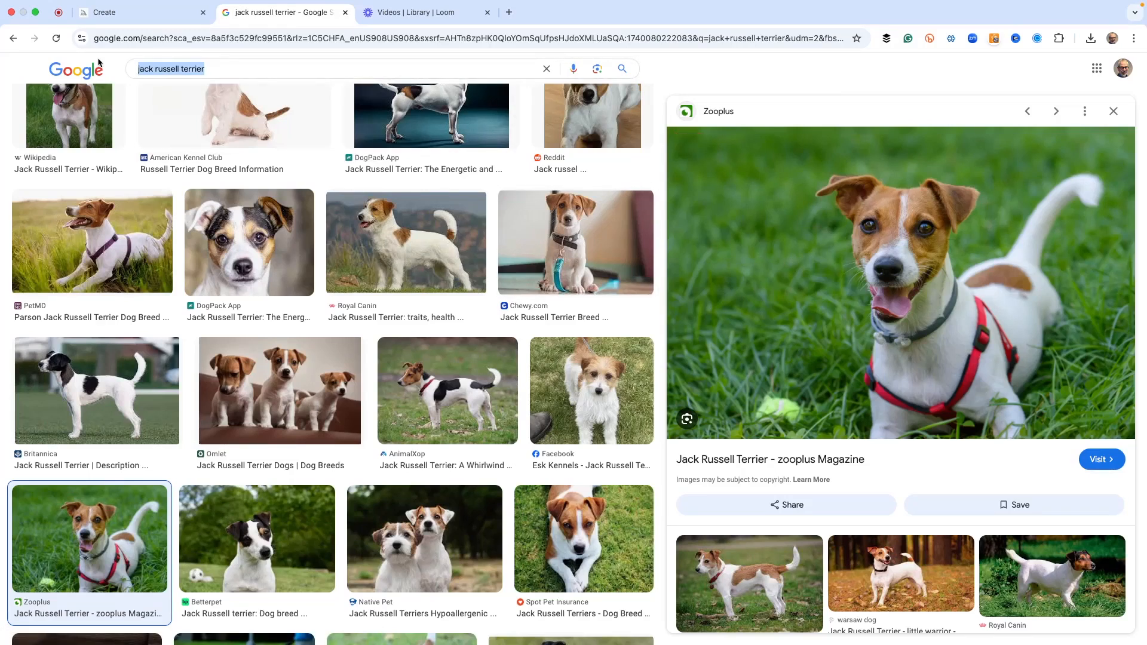
{"action": "type", "text": "beagle"}
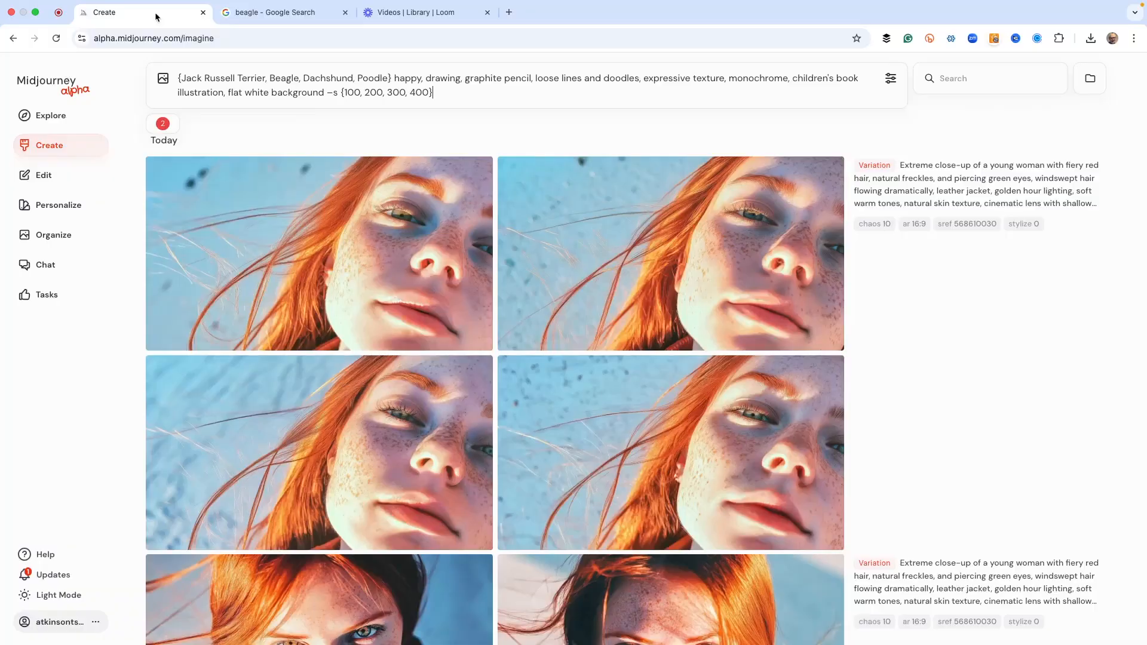
{"action": "mouse_move", "coordinate": [51, 115]}
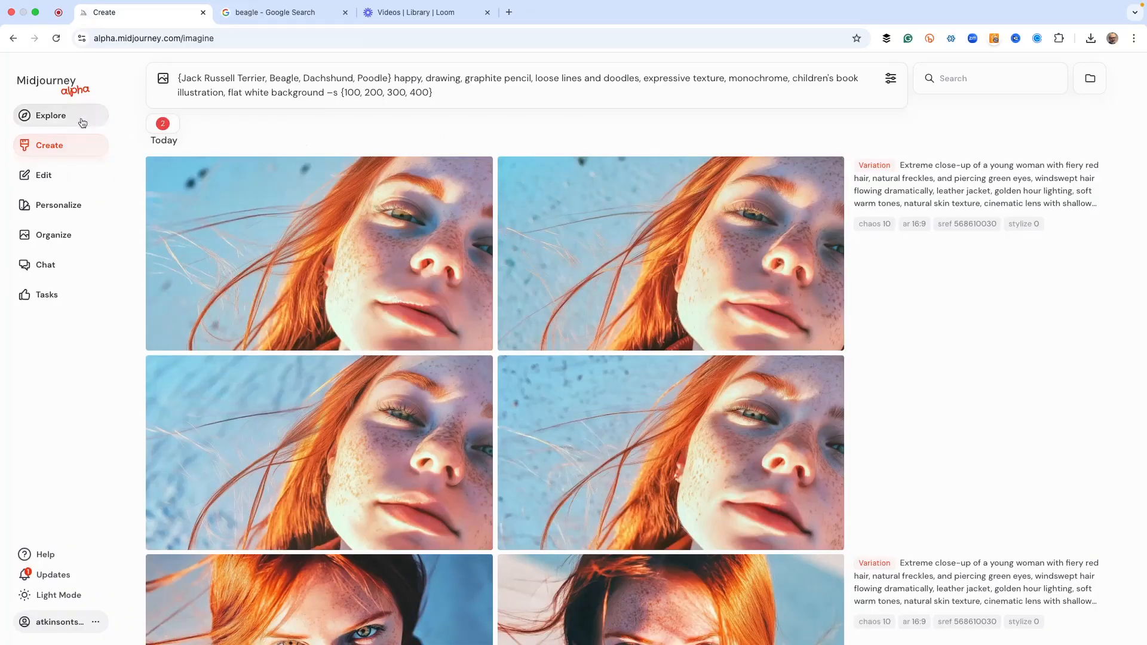
{"action": "mouse_move", "coordinate": [337, 115]}
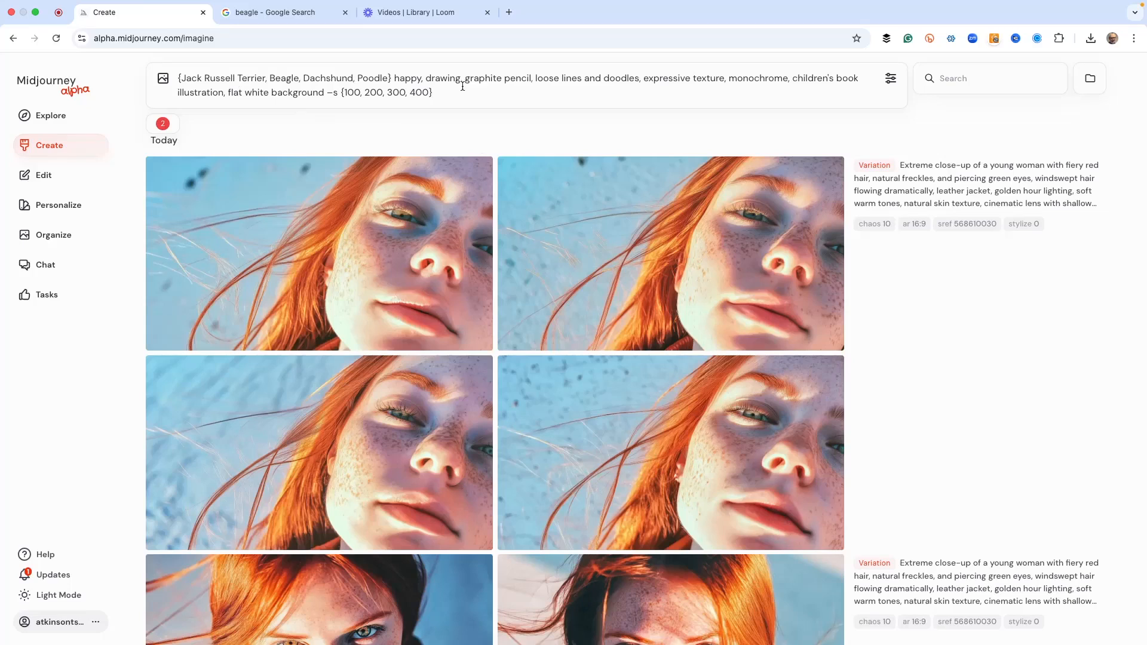
{"action": "mouse_move", "coordinate": [259, 86]}
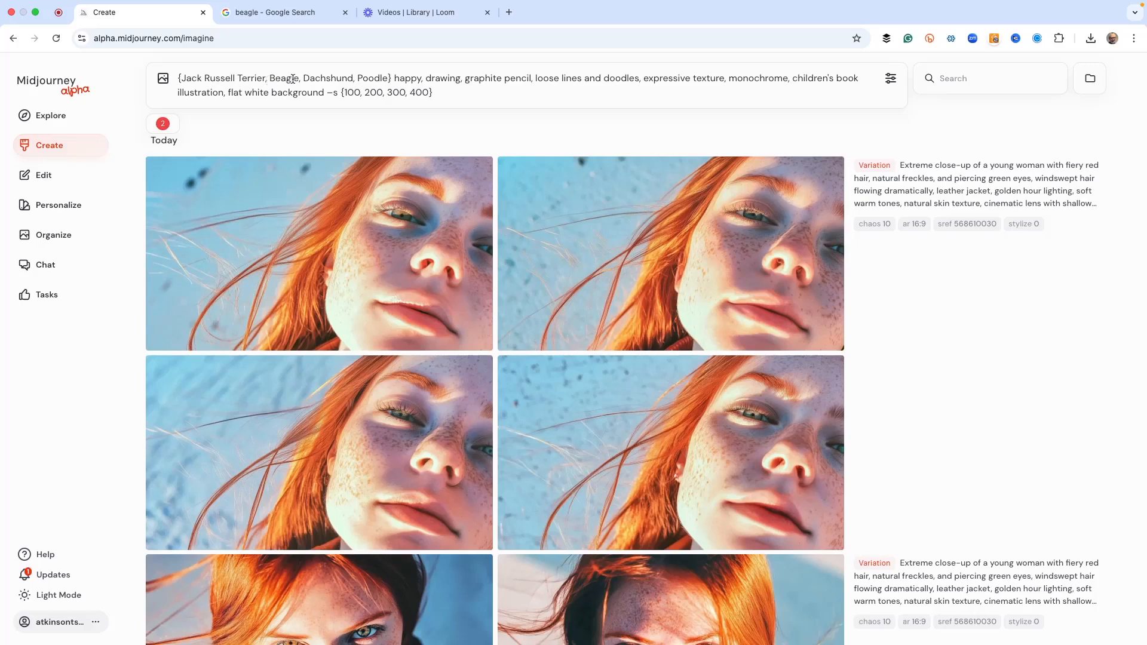
{"action": "mouse_move", "coordinate": [333, 82]}
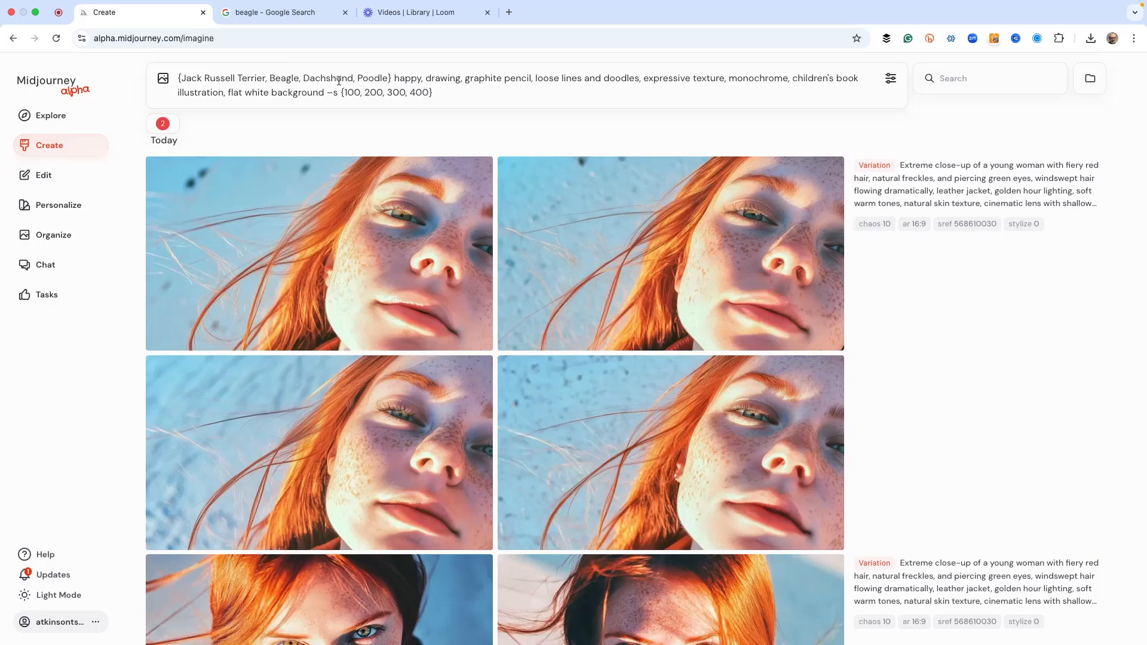
{"action": "mouse_move", "coordinate": [333, 80]}
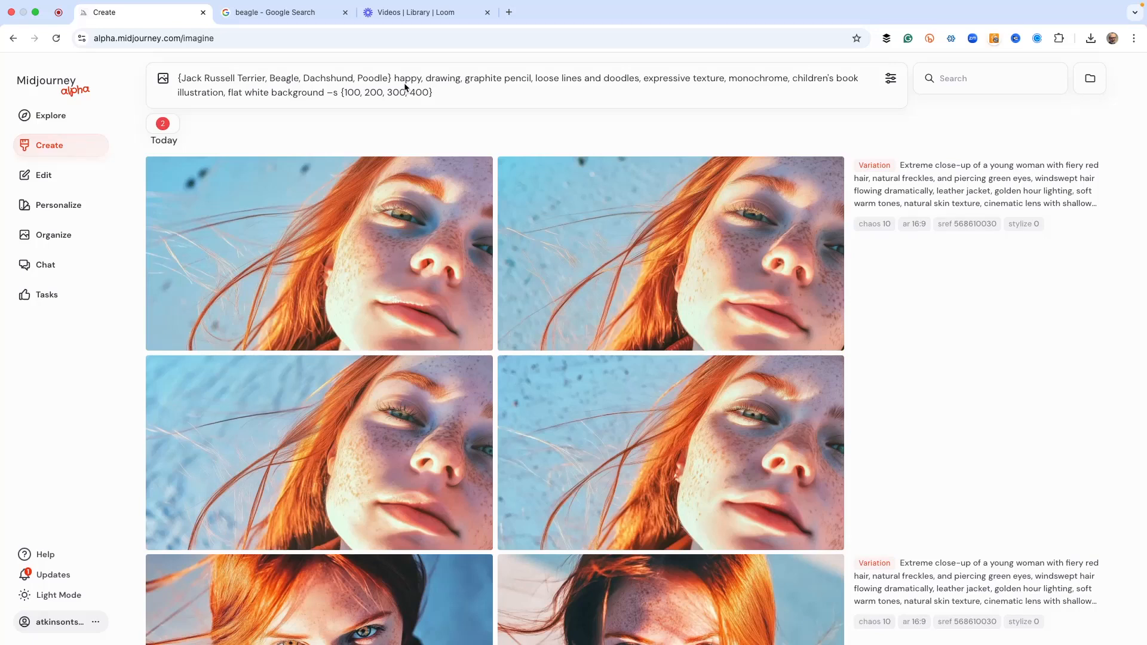
{"action": "mouse_move", "coordinate": [736, 83]}
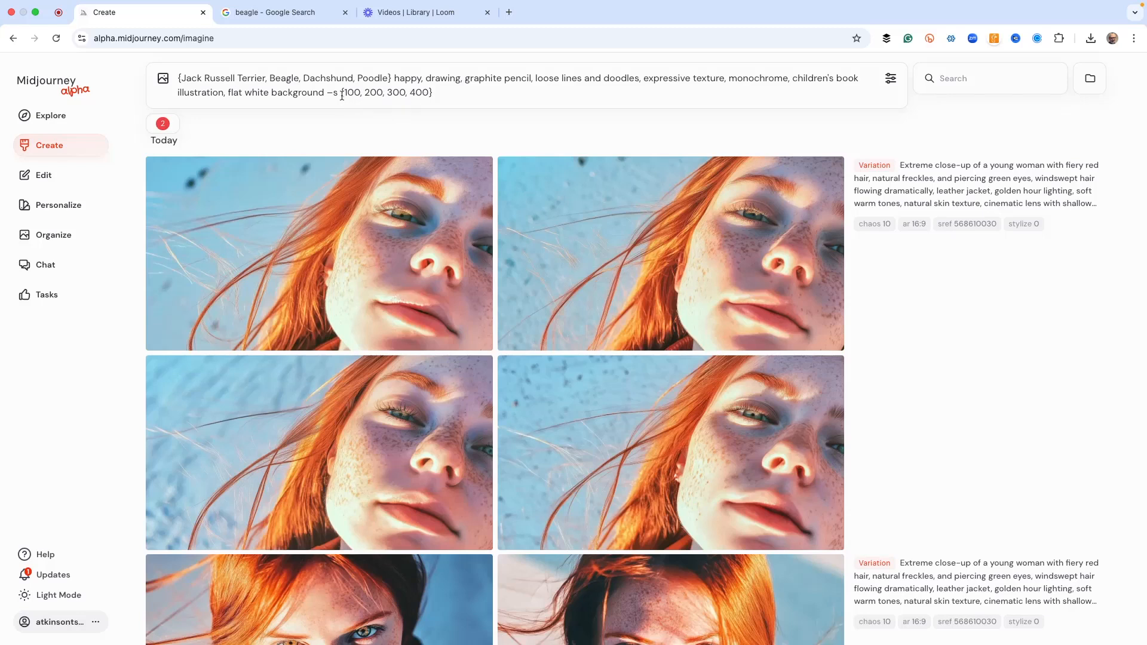
{"action": "left_click", "coordinate": [435, 92]}
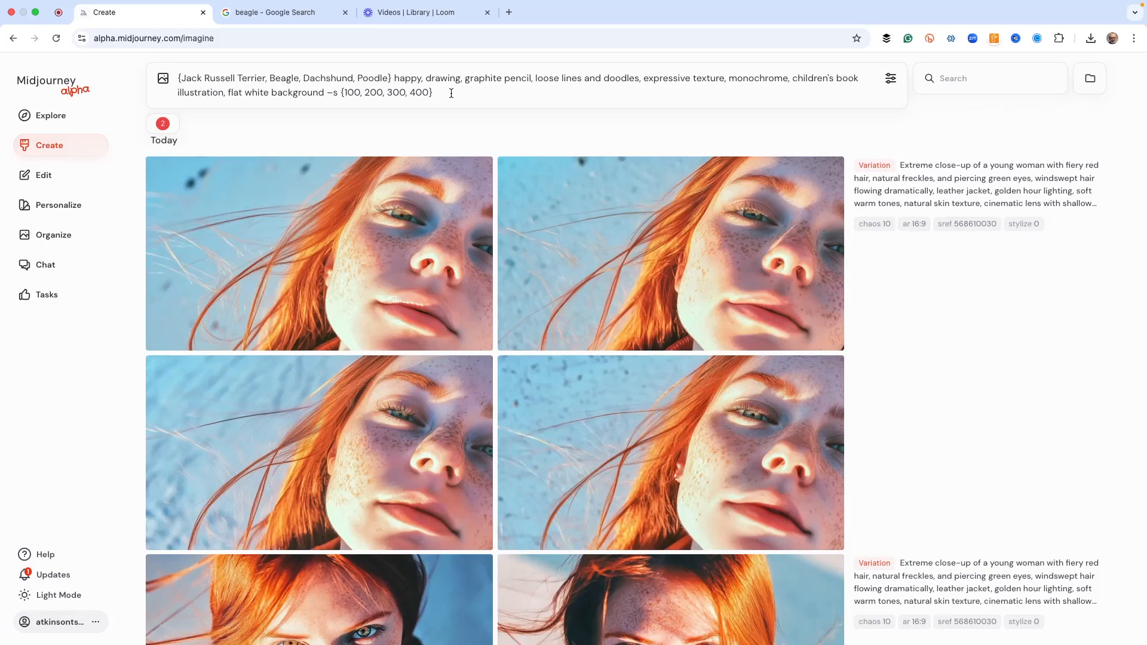
Submit the dog-breed permutation prompt and scroll through the generating pencil-sketch sets
{"action": "key", "text": "Return"}
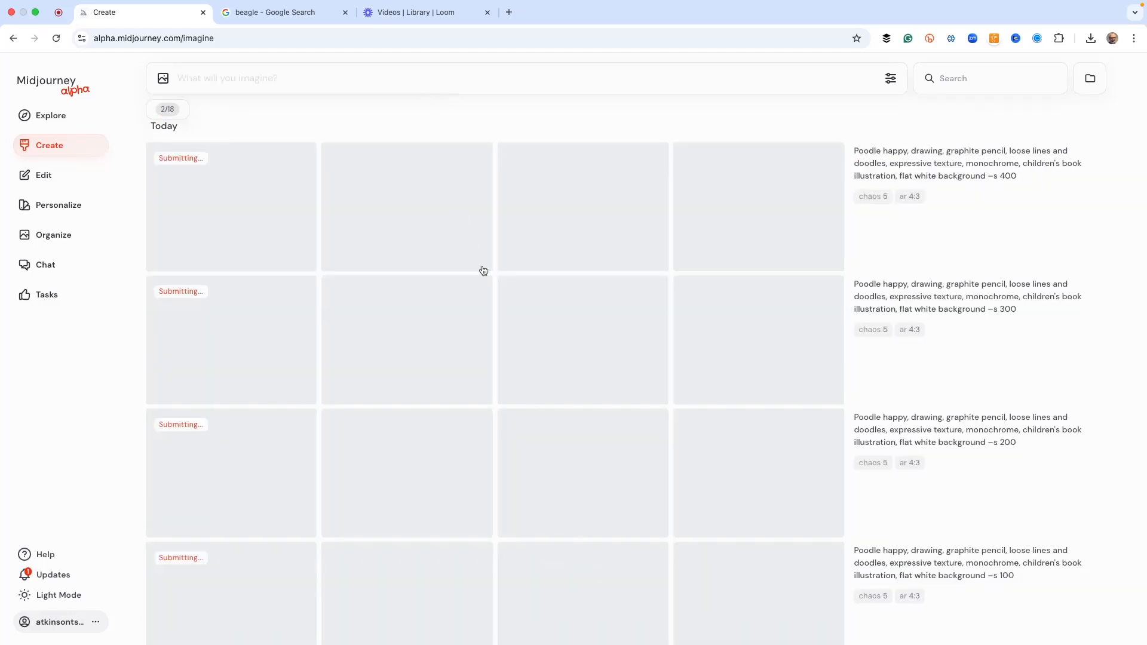
{"action": "scroll", "scroll_direction": "down", "scroll_amount": 3}
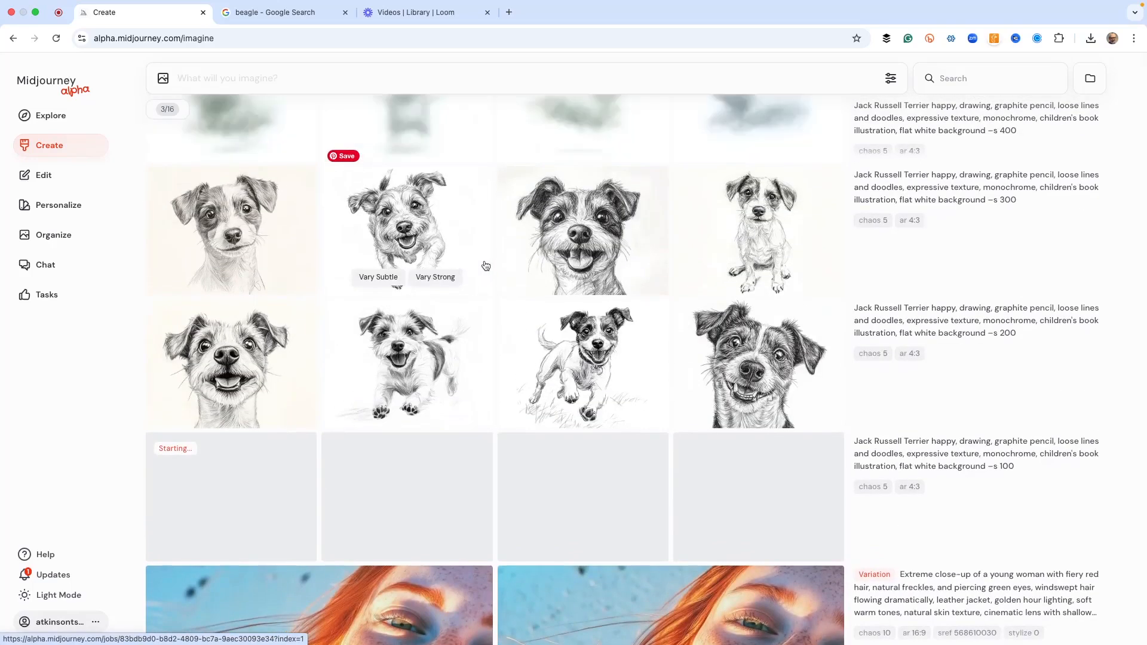
{"action": "scroll", "scroll_direction": "up", "scroll_amount": 3}
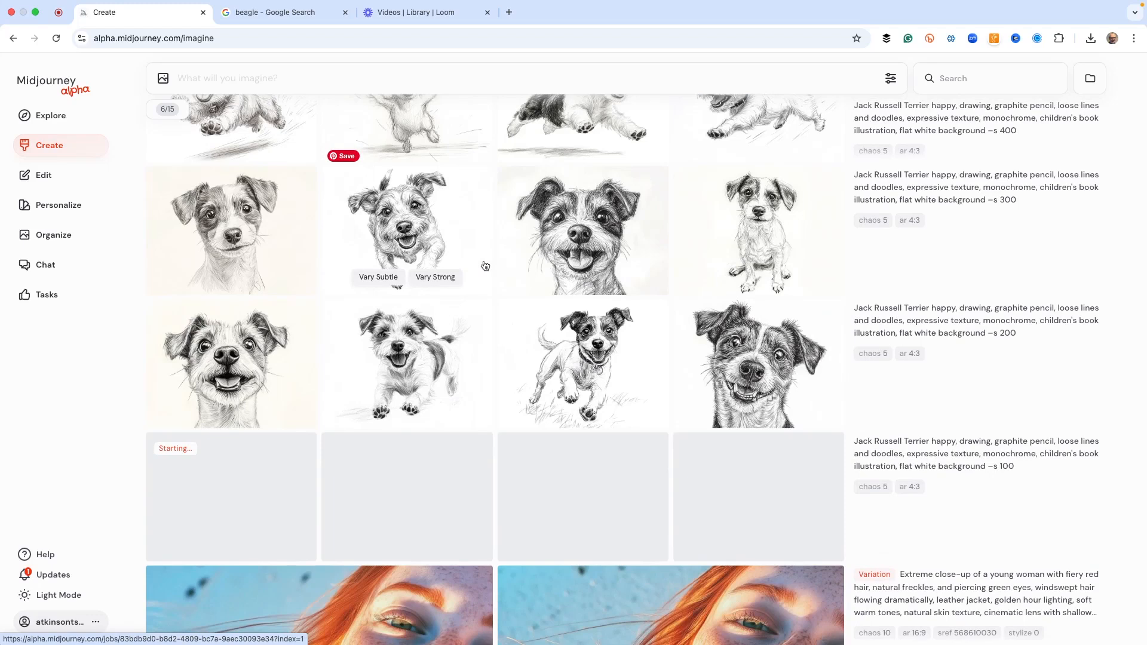
{"action": "mouse_move", "coordinate": [558, 351]}
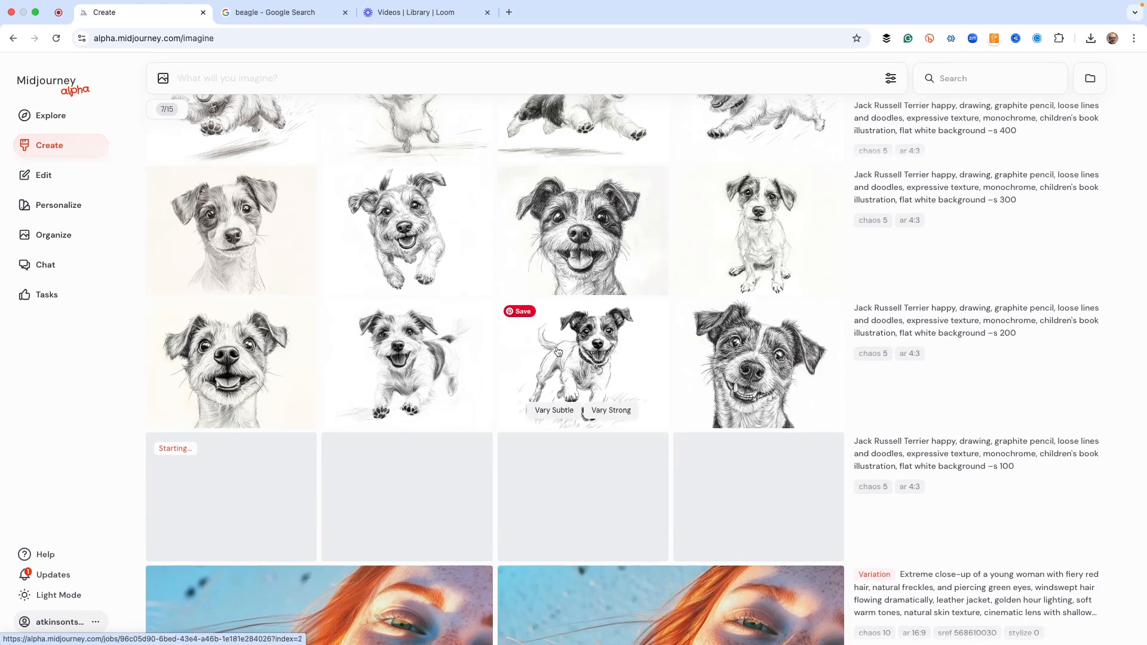
{"action": "scroll", "scroll_direction": "down", "scroll_amount": 3}
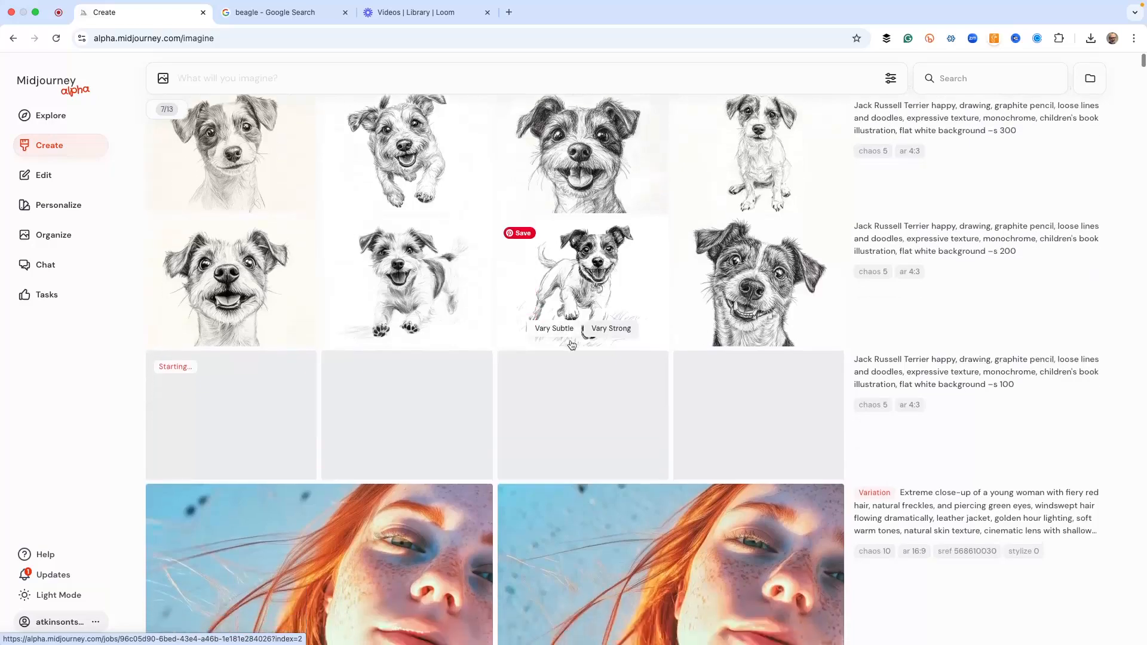
{"action": "scroll", "scroll_direction": "down", "scroll_amount": 3}
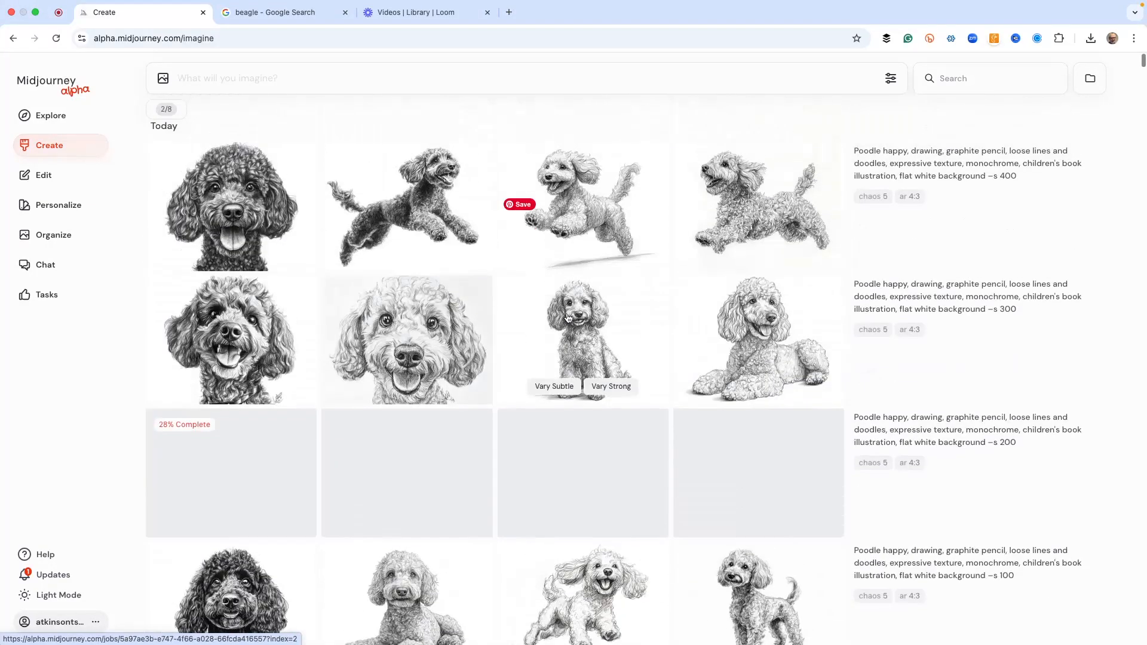
{"action": "mouse_move", "coordinate": [556, 315]}
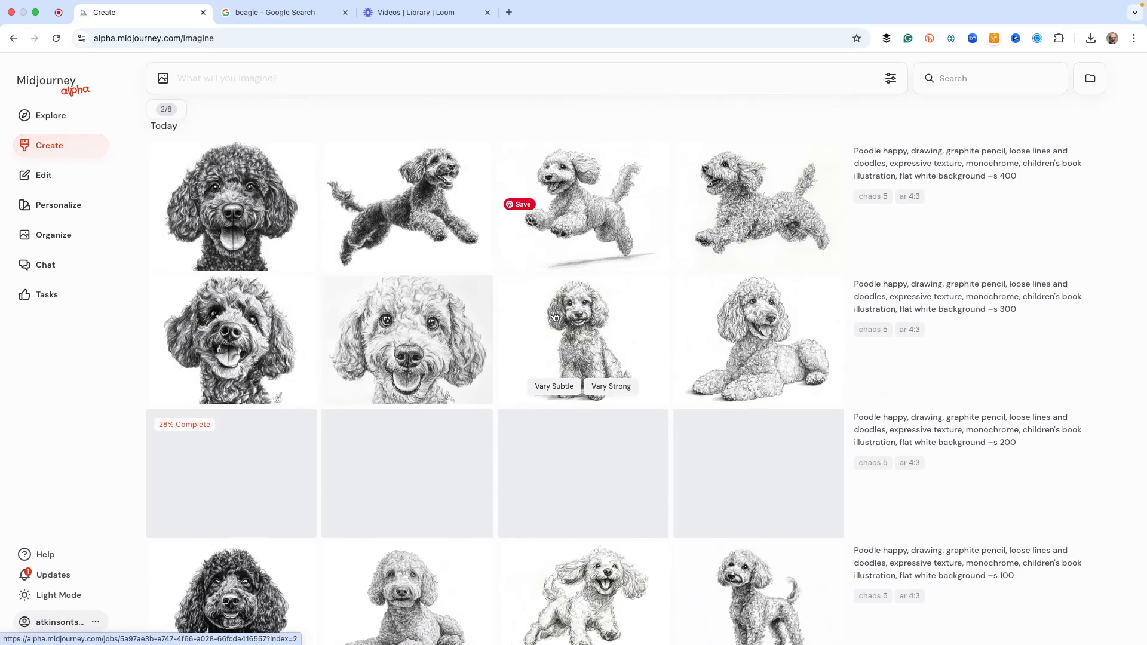
{"action": "scroll", "scroll_direction": "down", "scroll_amount": 3}
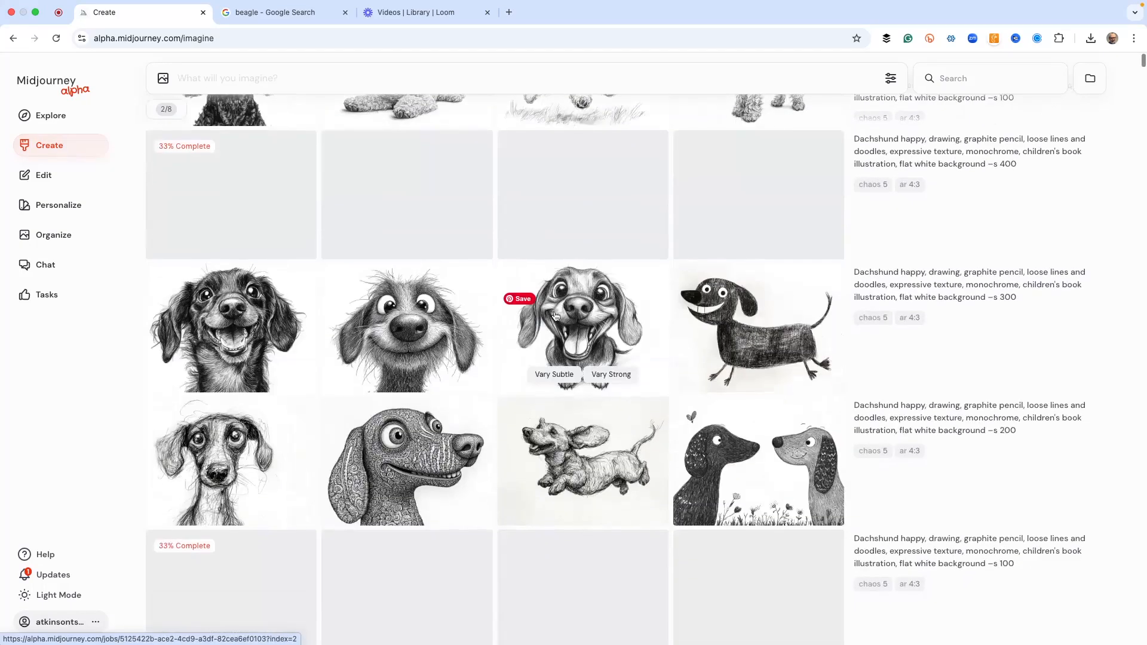
{"action": "scroll", "scroll_direction": "down", "scroll_amount": 3}
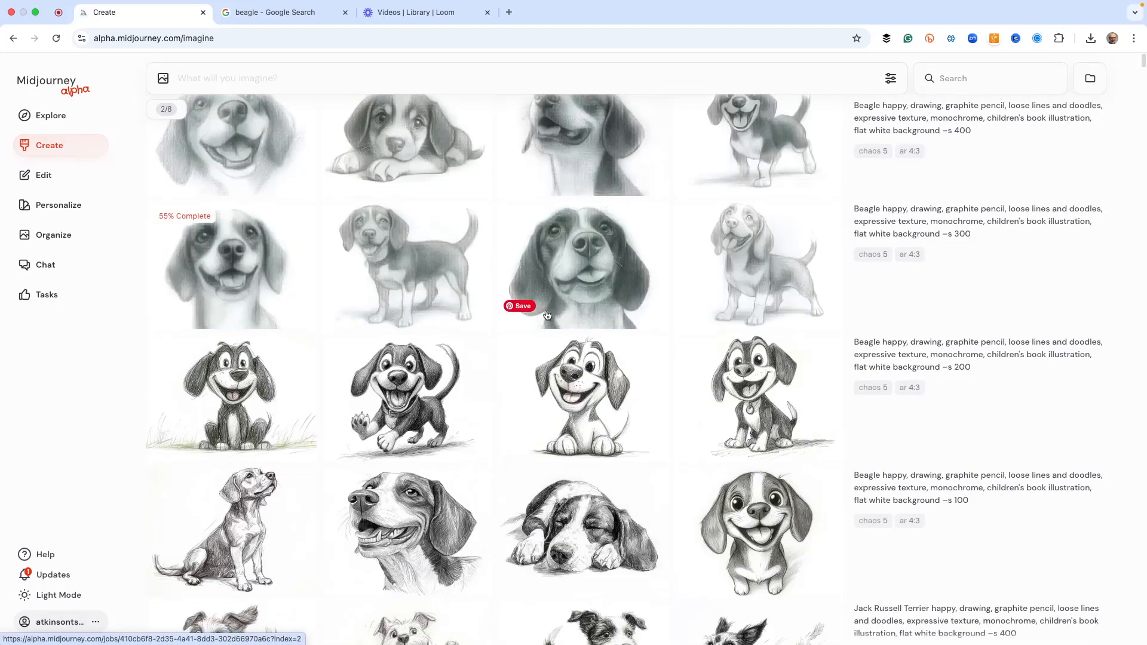
{"action": "scroll", "scroll_direction": "down", "scroll_amount": 3}
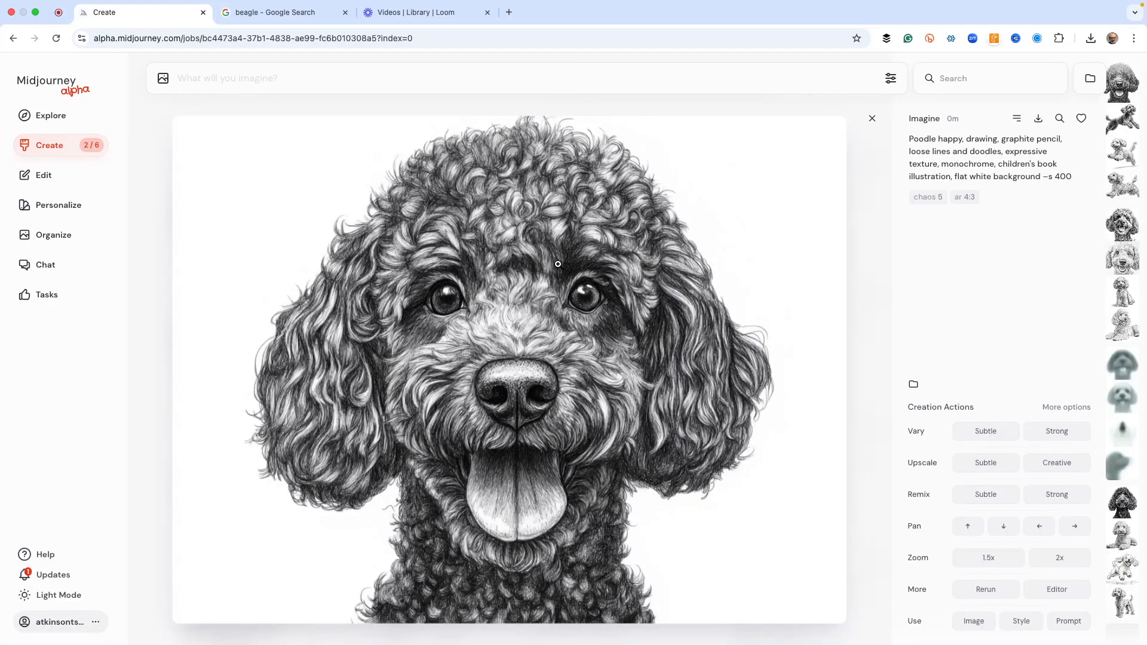
{"action": "mouse_move", "coordinate": [568, 274]}
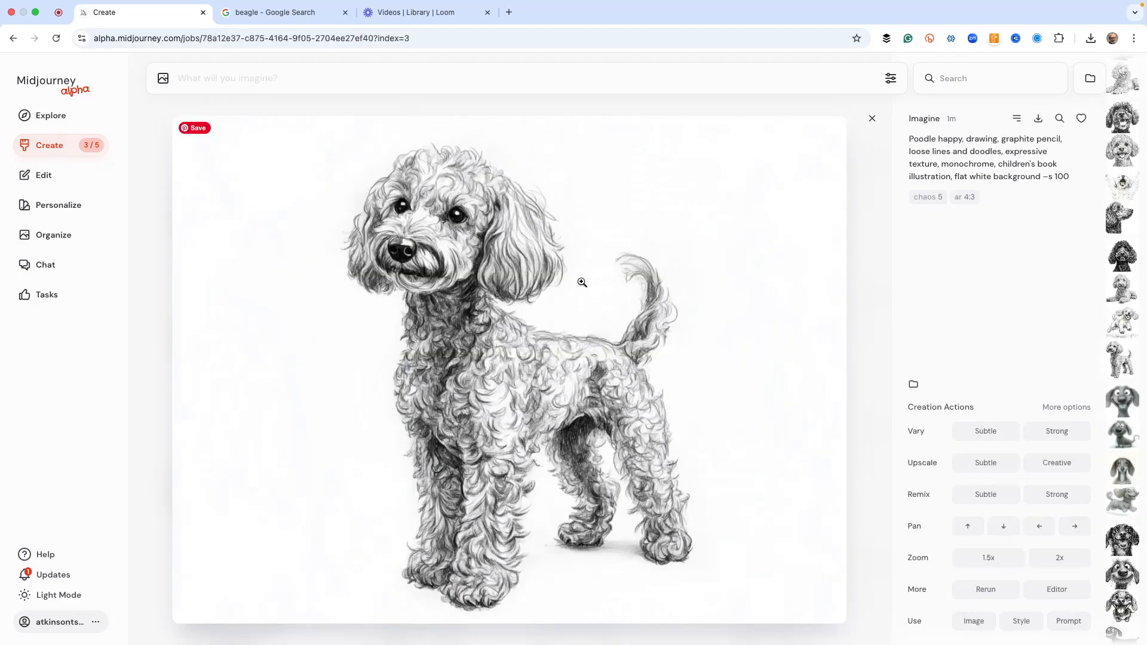
View the standing pencil-sketch Poodle generated at stylize 100 full size
{"action": "left_click", "coordinate": [1121, 358]}
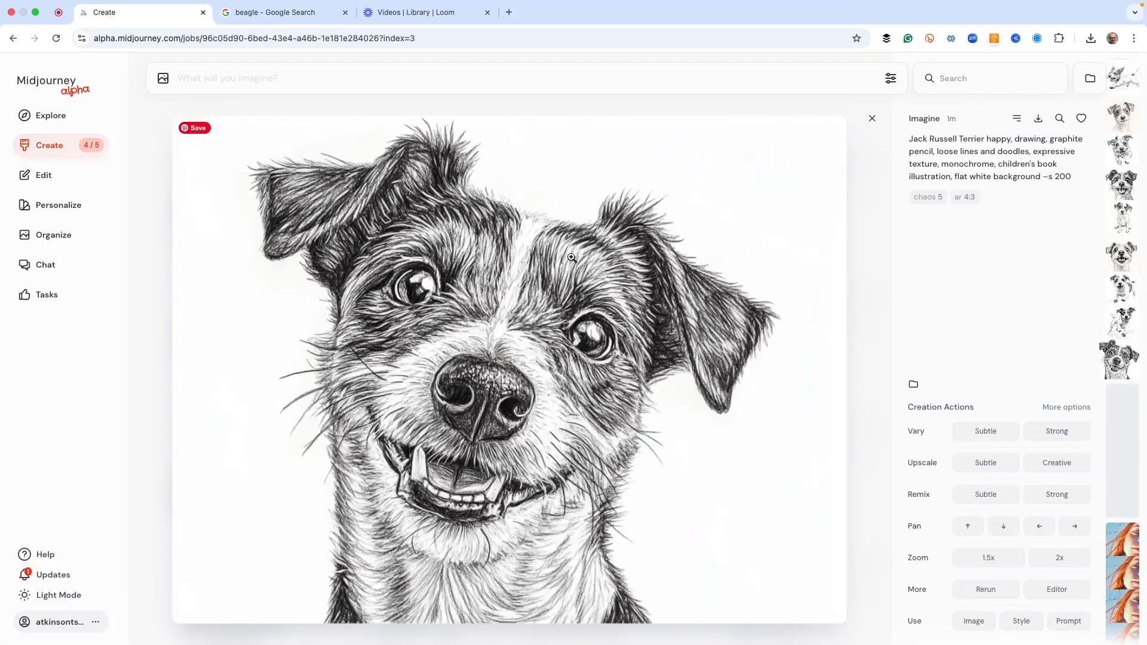
{"action": "mouse_move", "coordinate": [614, 240]}
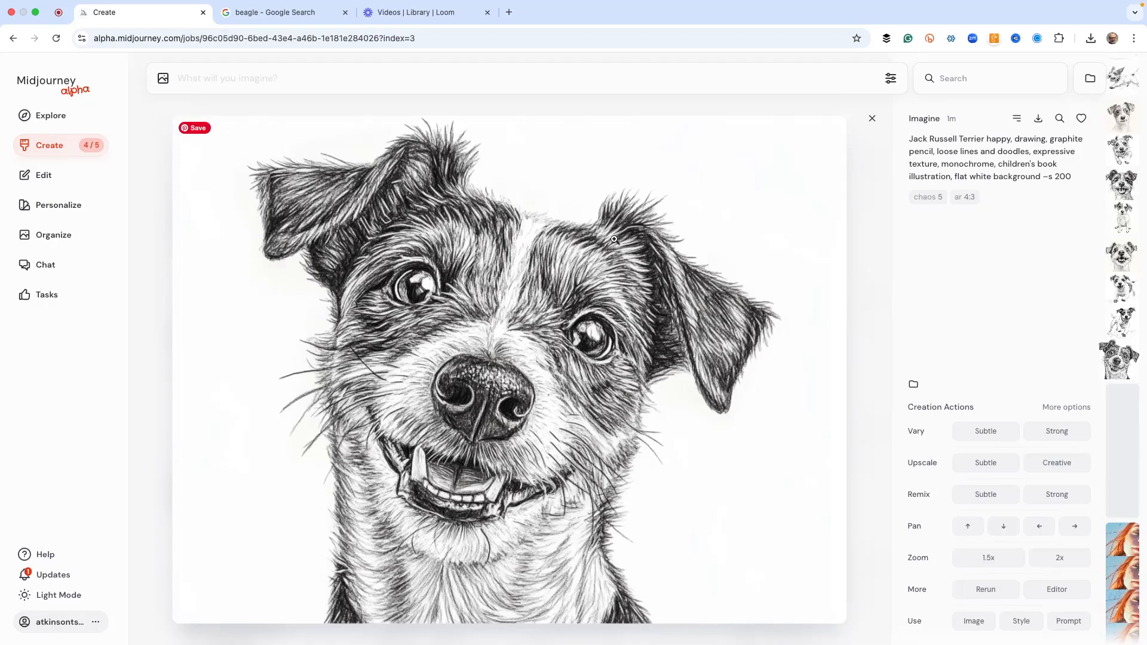
{"action": "mouse_move", "coordinate": [1030, 115]}
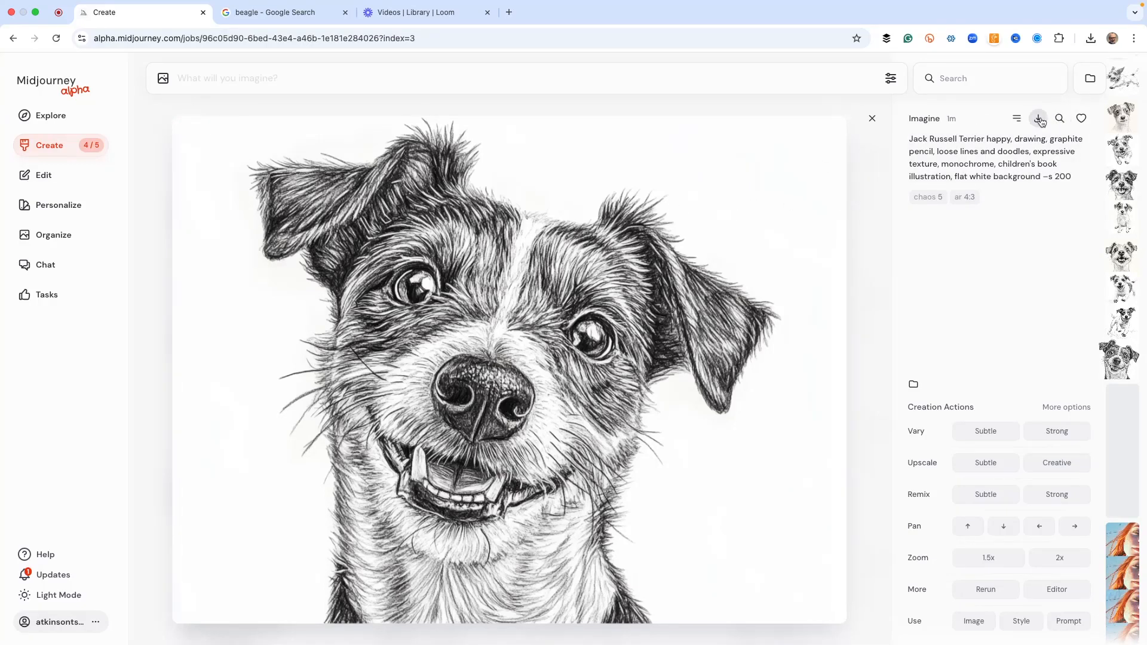
Download the Jack Russell Terrier sketch into the SHAREABLE IMAGES folder
{"action": "left_click", "coordinate": [1038, 118]}
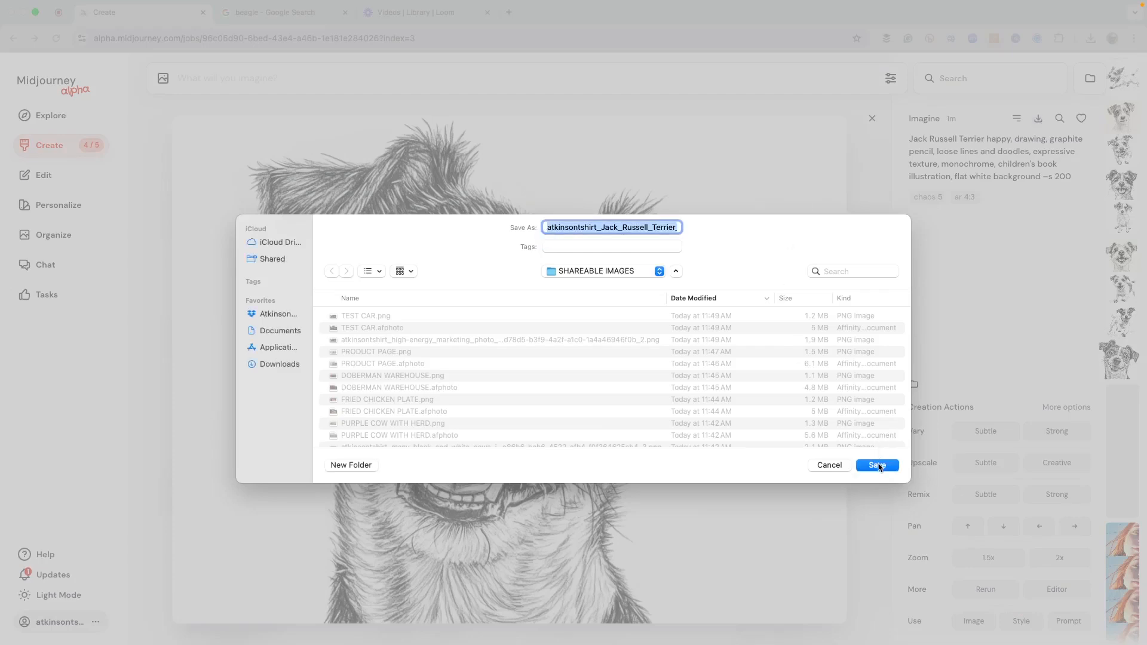
{"action": "left_click", "coordinate": [875, 464]}
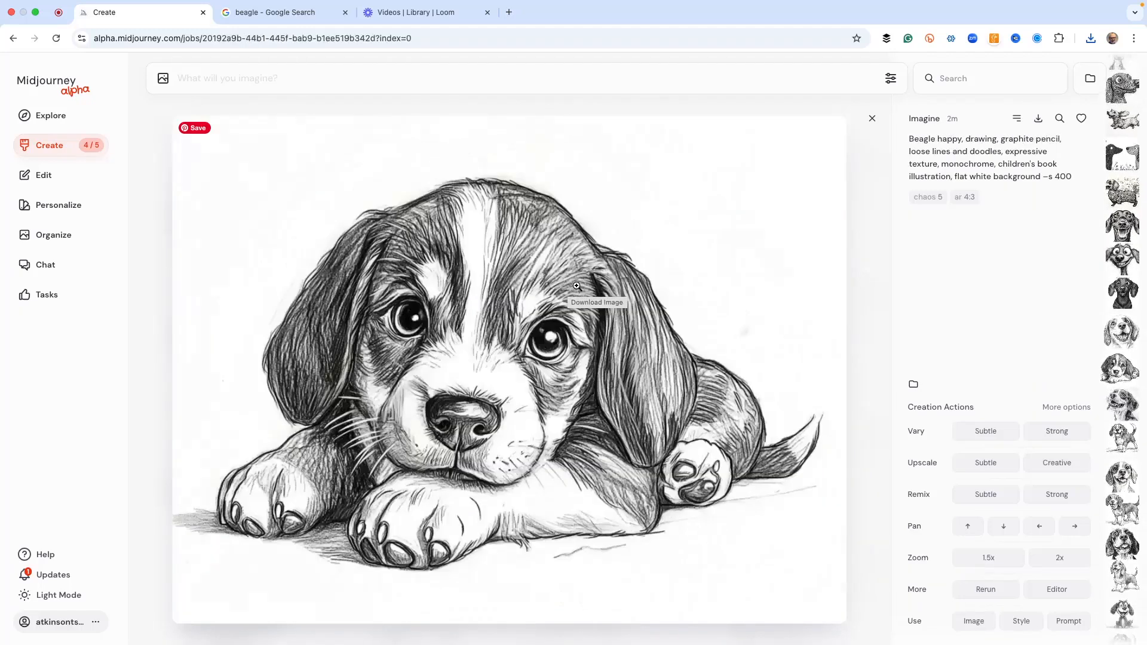
Browse the beagle and dachshund thumbnails, ending on the swirl-patterned dachshund
{"action": "left_click", "coordinate": [986, 589]}
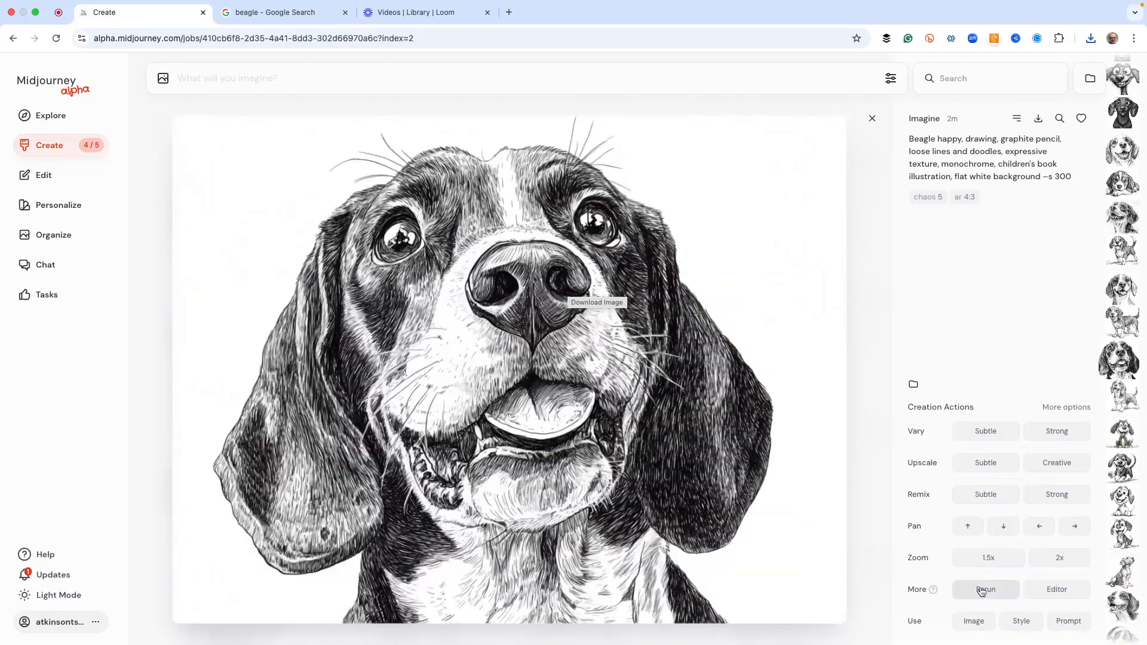
{"action": "left_click", "coordinate": [986, 589]}
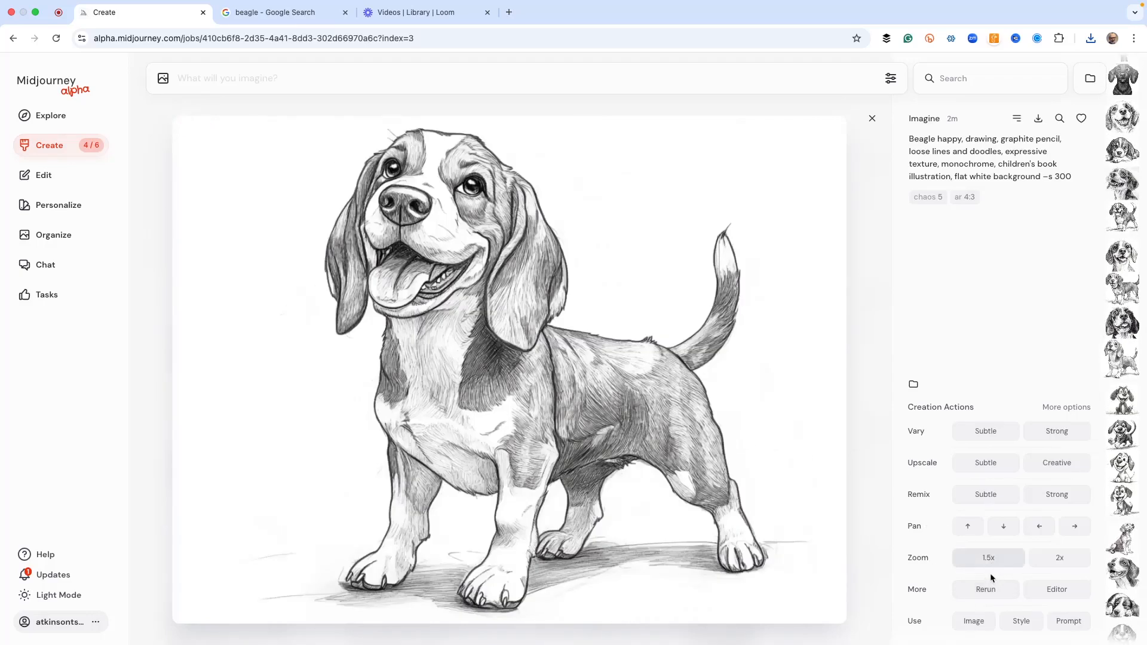
{"action": "left_click", "coordinate": [1056, 431]}
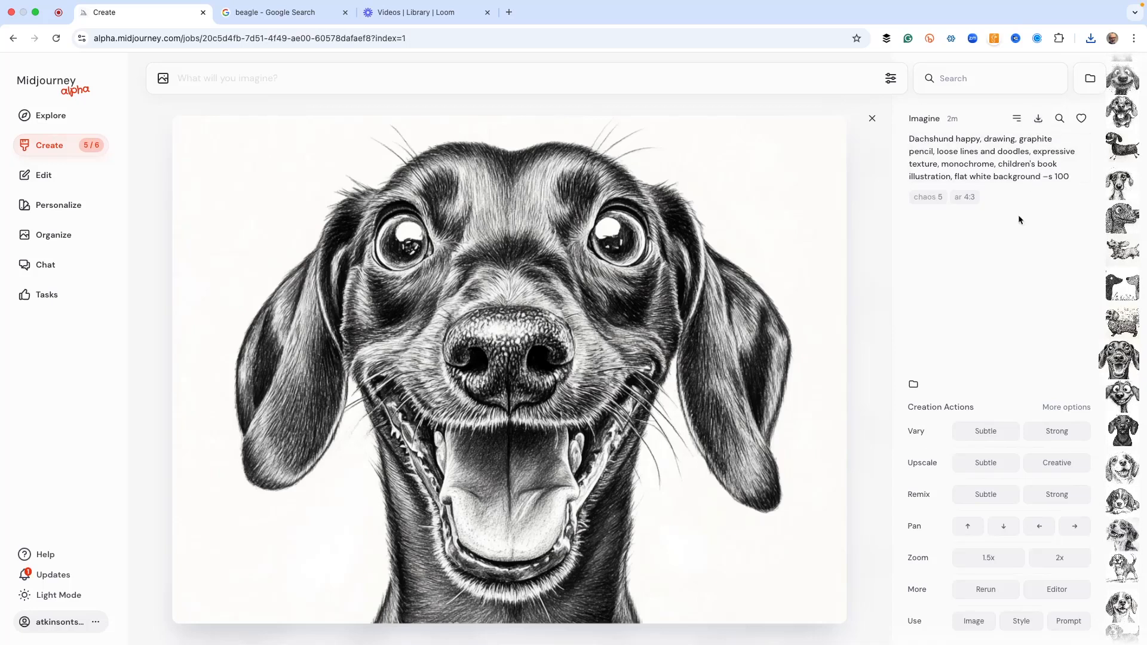
{"action": "mouse_move", "coordinate": [988, 270]}
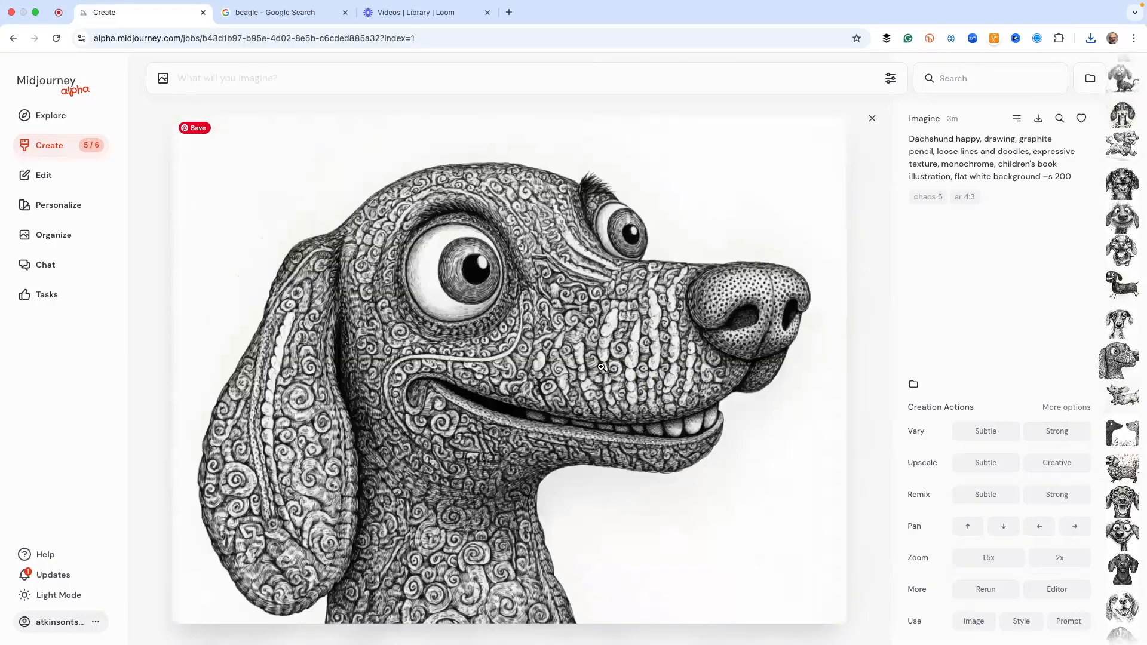
{"action": "left_click", "coordinate": [1122, 67]}
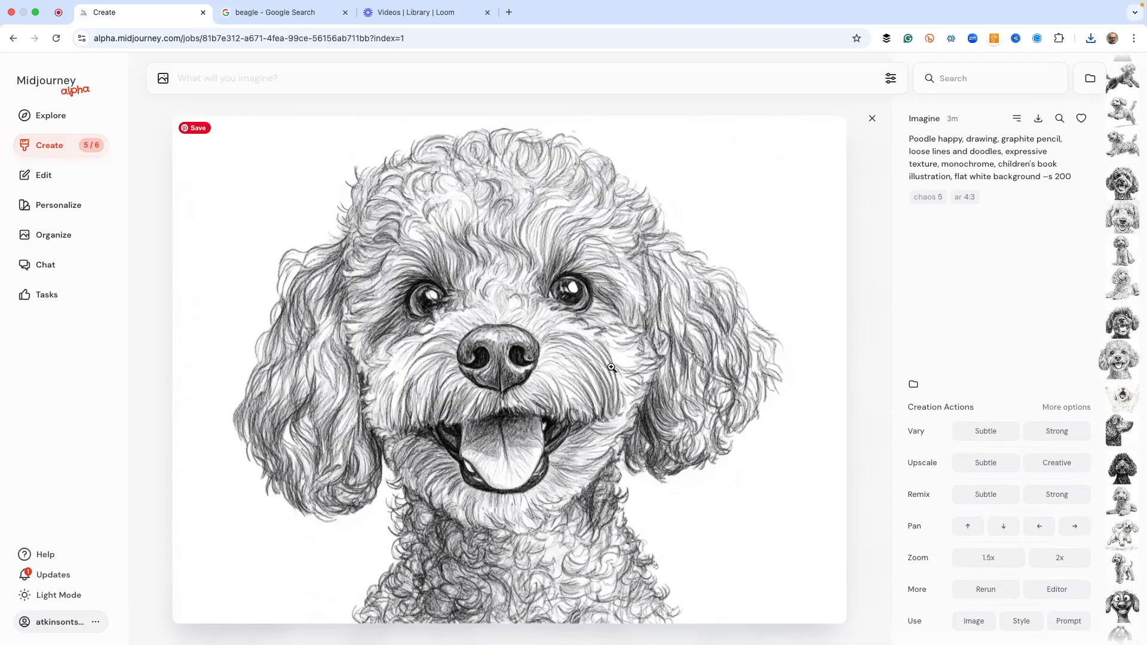
{"action": "mouse_move", "coordinate": [1059, 119]}
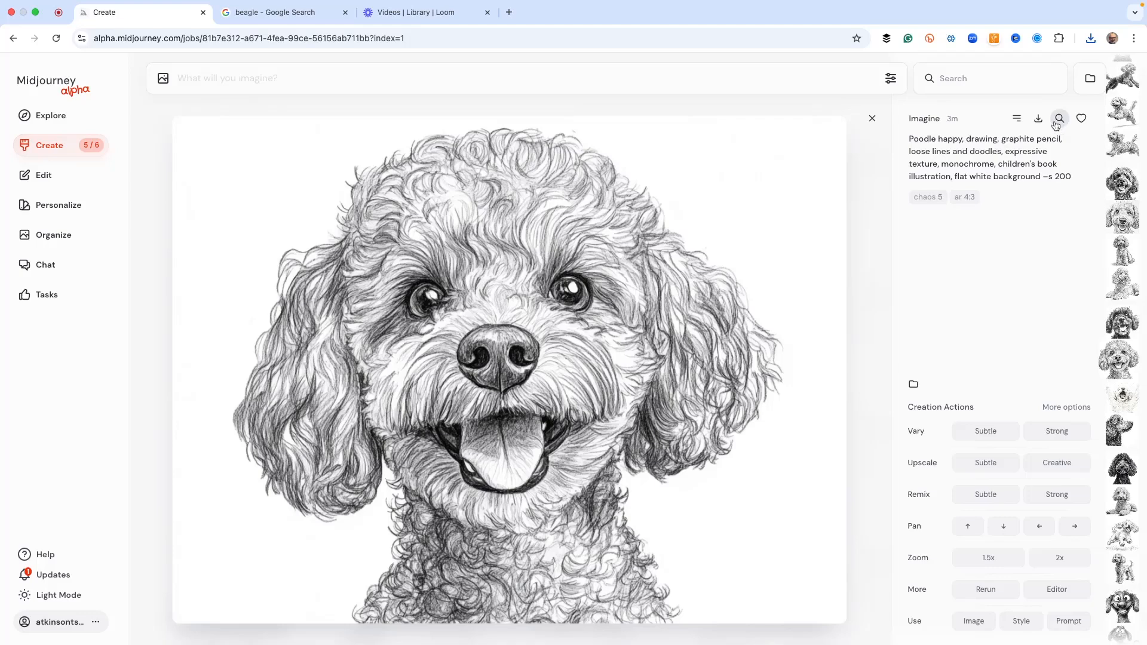
{"action": "mouse_move", "coordinate": [977, 263]}
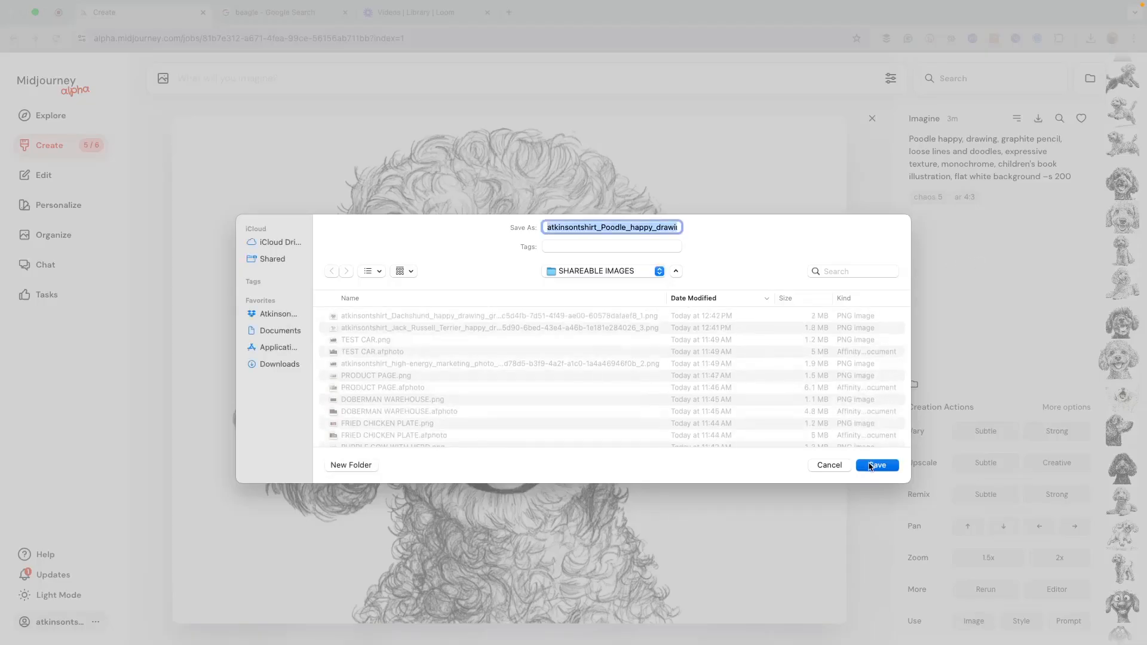
Save the curly-haired poodle sketch into the SHAREABLE IMAGES folder
{"action": "left_click", "coordinate": [875, 465]}
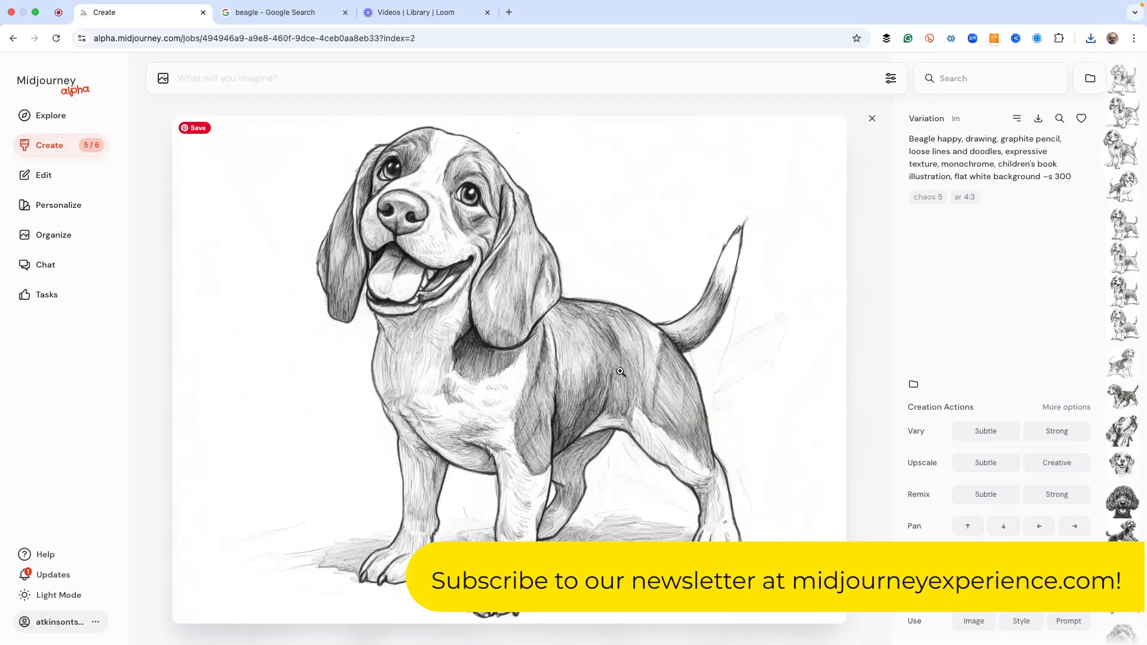
{"action": "mouse_move", "coordinate": [1038, 118]}
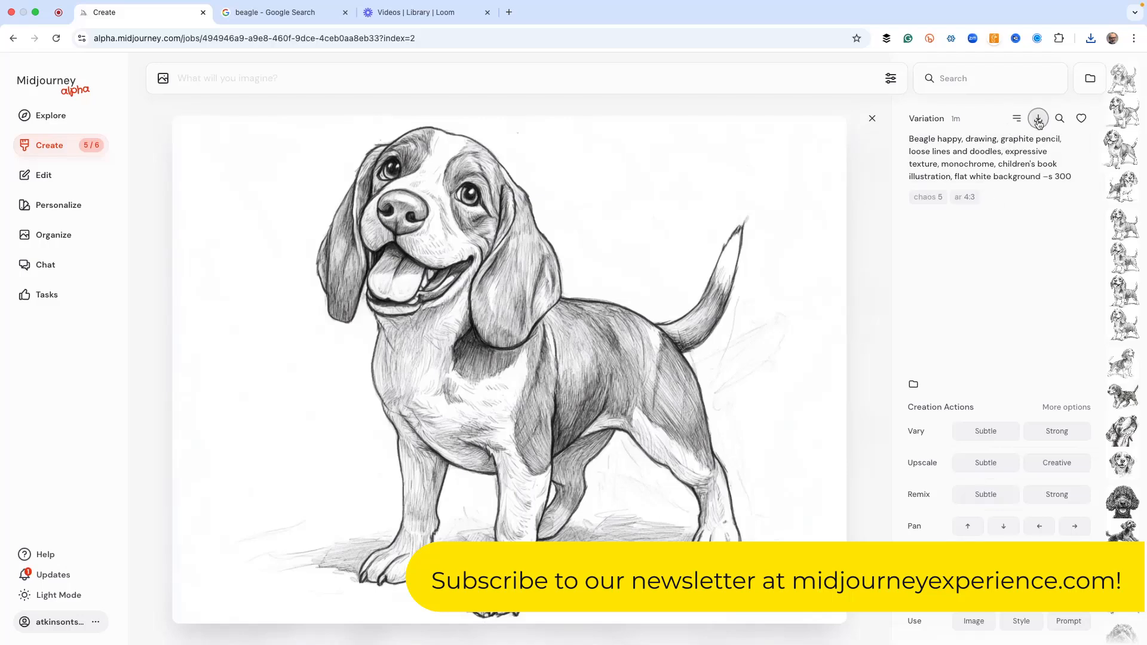
Download the standing beagle stylize-300 sketch into the SHAREABLE IMAGES folder
{"action": "left_click", "coordinate": [1038, 118]}
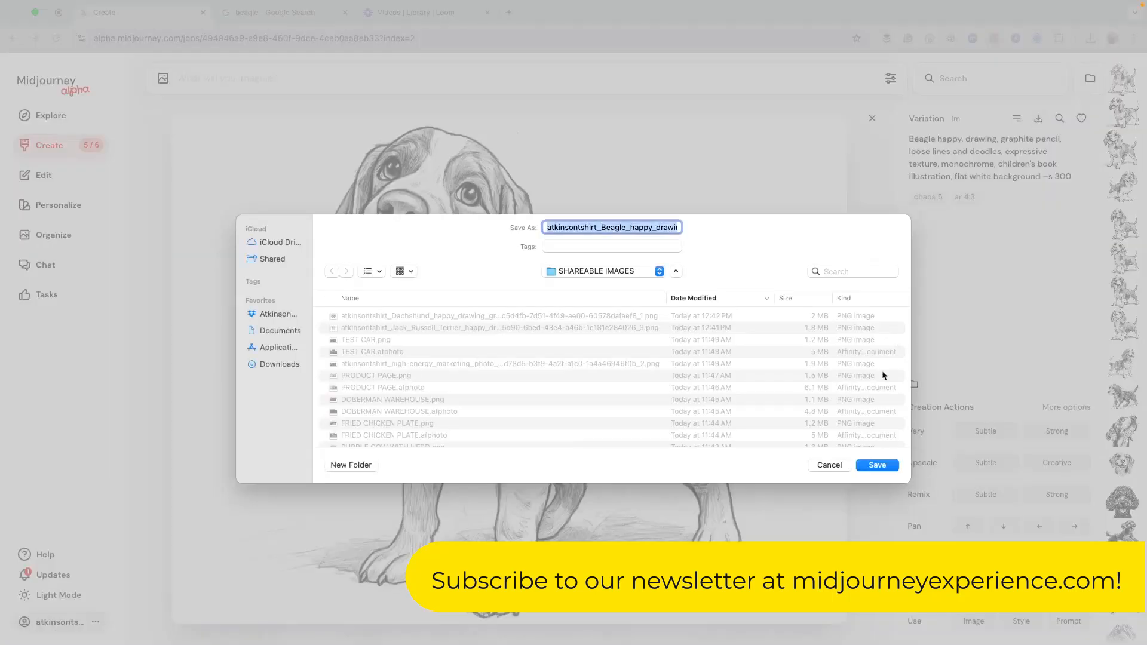
{"action": "left_click", "coordinate": [876, 465]}
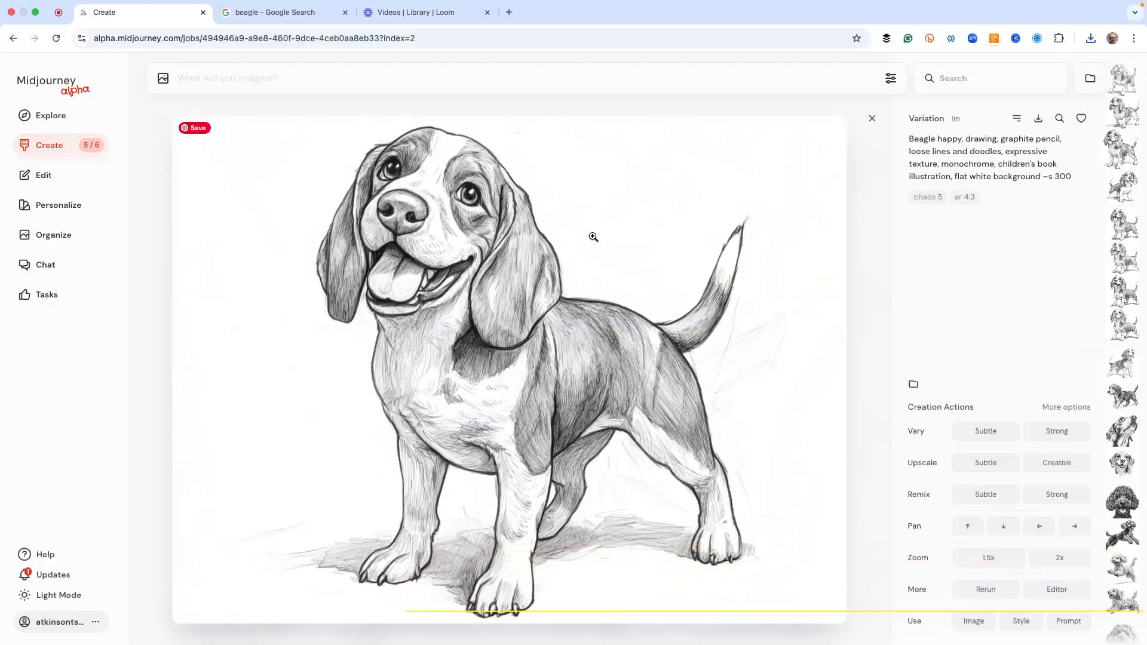
{"action": "mouse_move", "coordinate": [594, 236]}
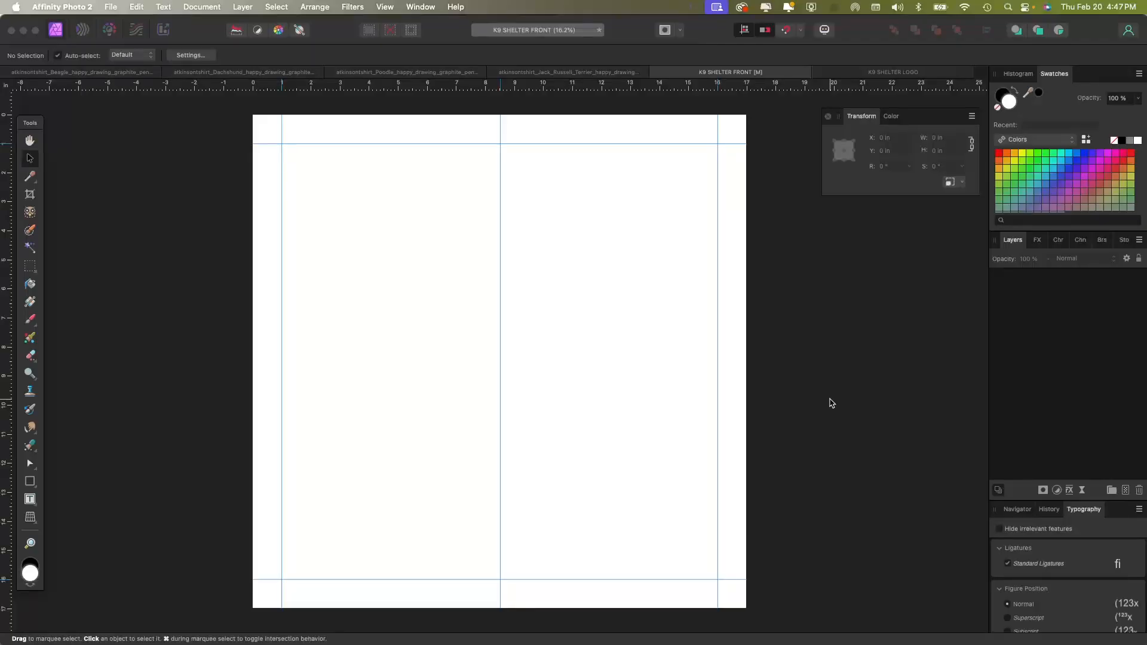
Bring the K9 Shelter logo onto the FRONT artboard and centre it horizontally near the bottom
{"action": "left_click", "coordinate": [893, 72]}
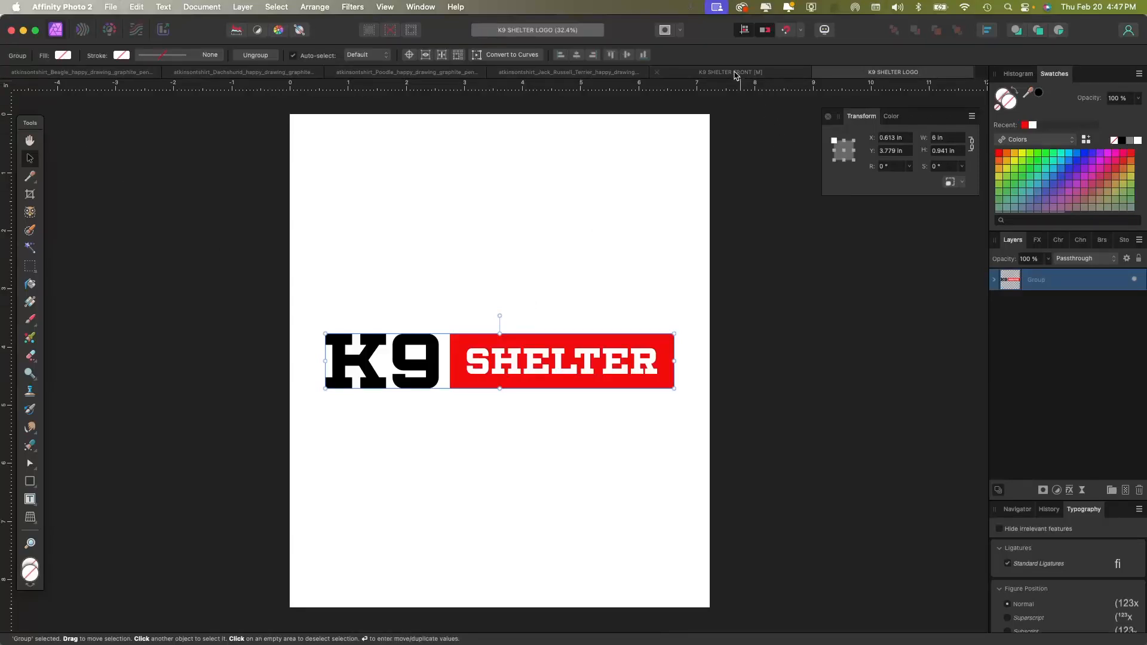
{"action": "left_click", "coordinate": [728, 72]}
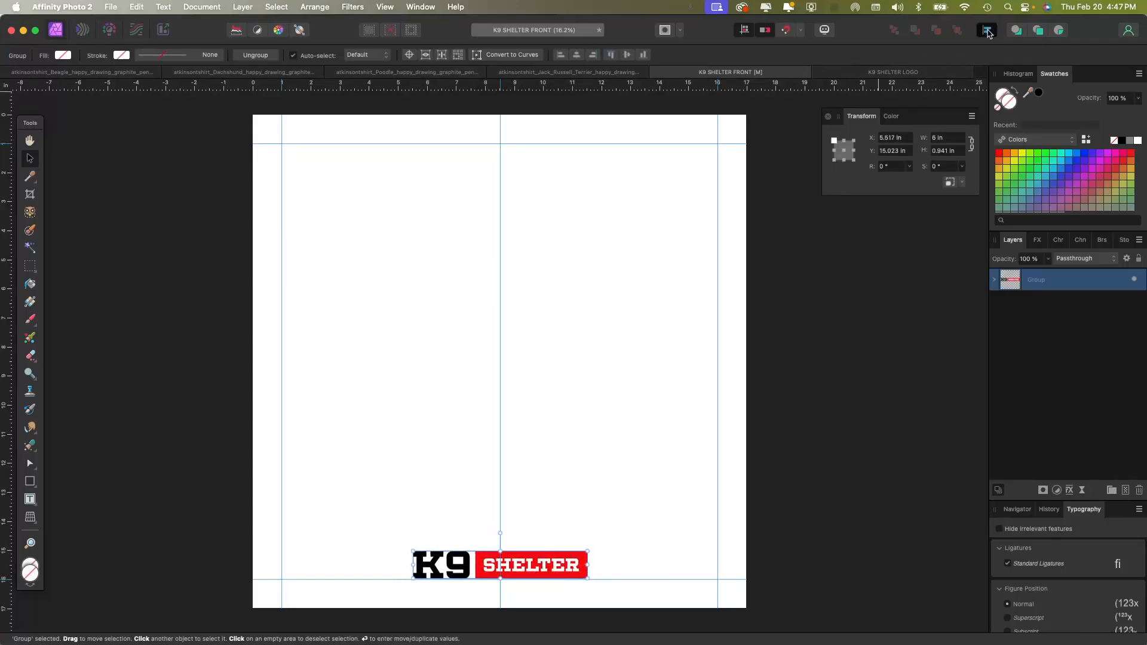
{"action": "left_click", "coordinate": [987, 30]}
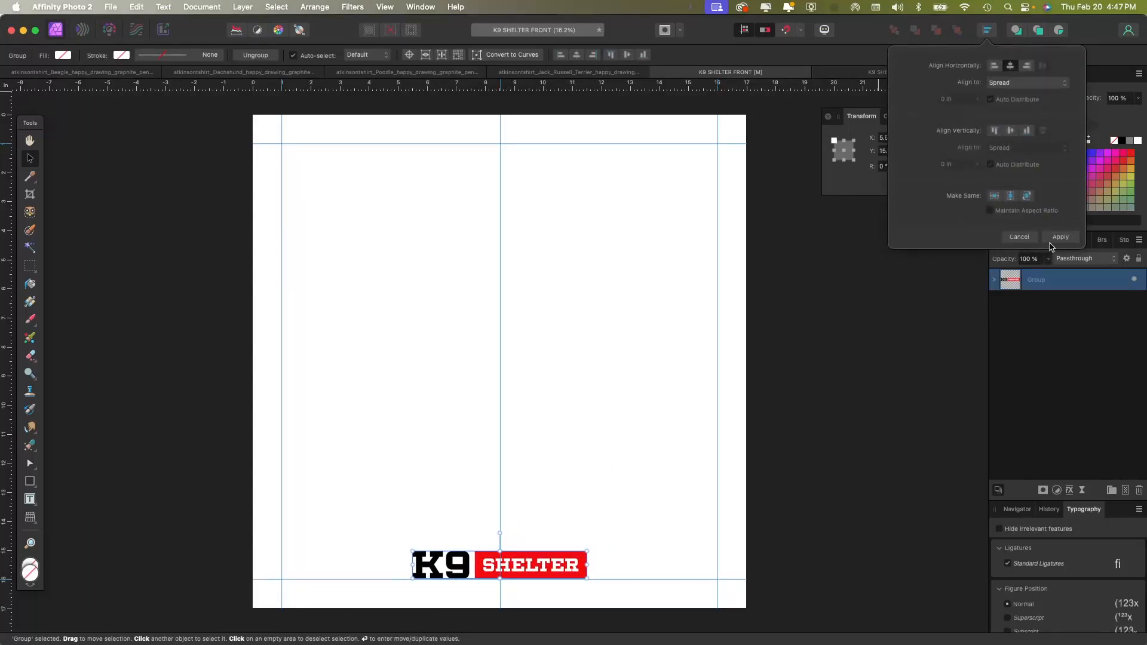
{"action": "left_click", "coordinate": [1059, 237]}
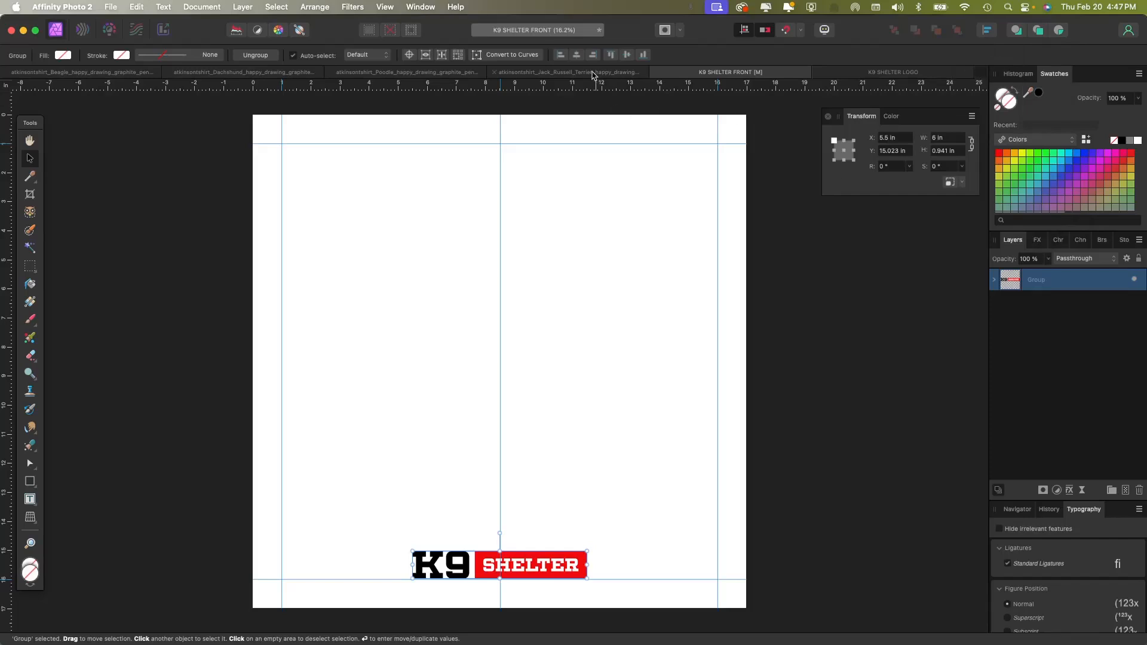
{"action": "left_click", "coordinate": [567, 72]}
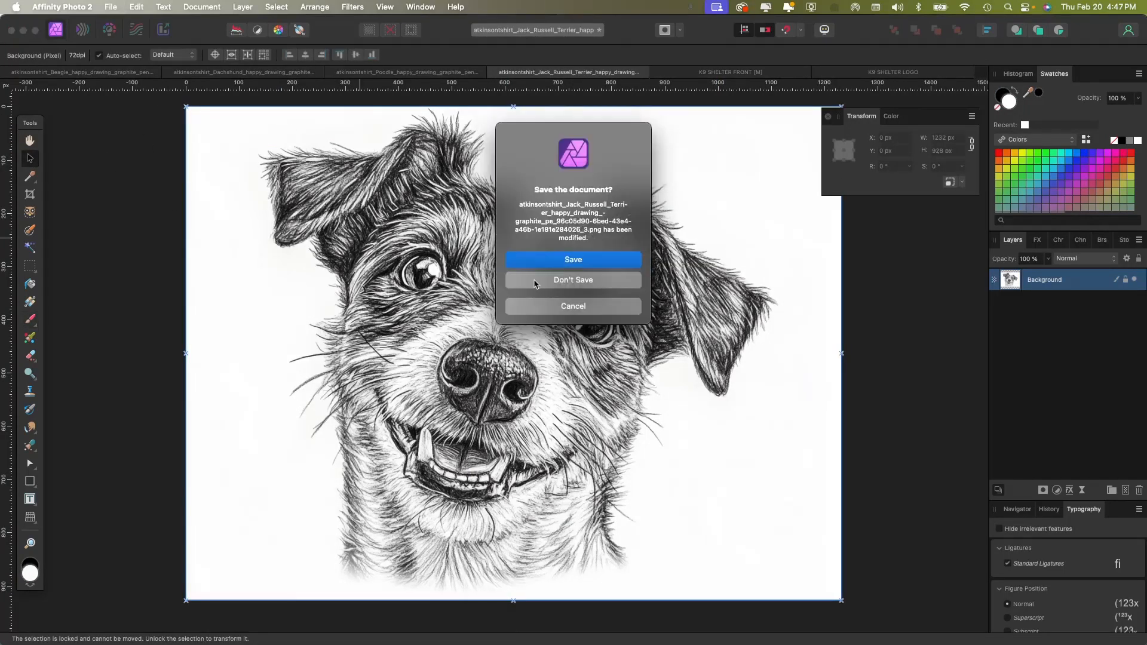
Move the Jack Russell, poodle, dachshund and beagle sketches onto the FRONT artboard, closing their documents unsaved
{"action": "left_click", "coordinate": [572, 280]}
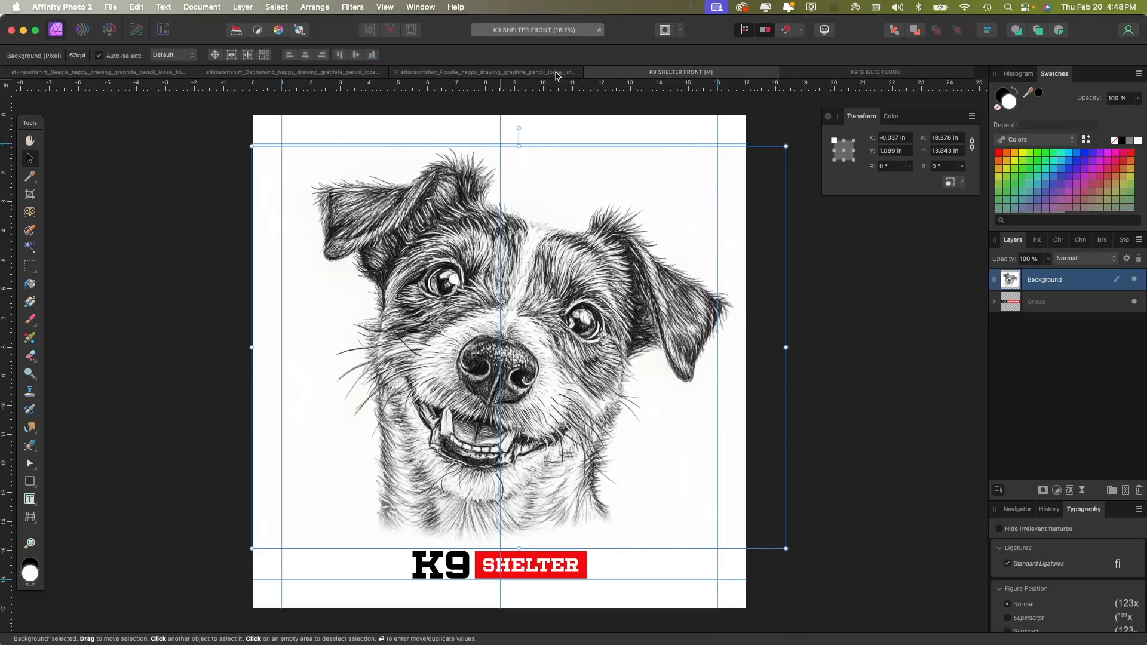
{"action": "left_click", "coordinate": [484, 71]}
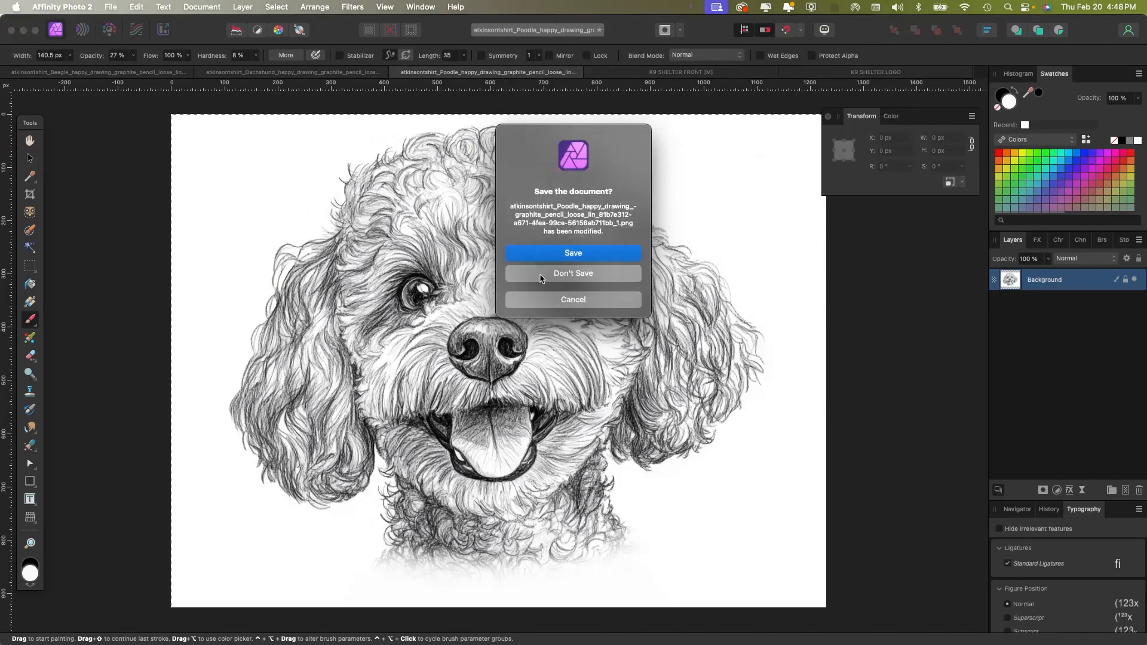
{"action": "left_click", "coordinate": [572, 272]}
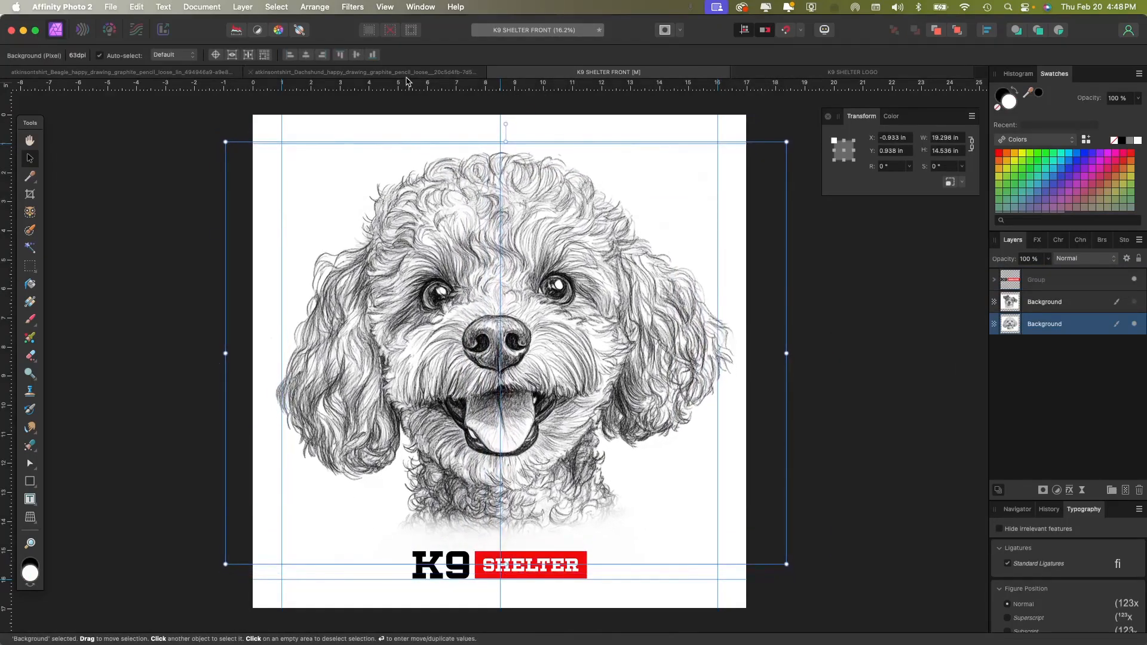
{"action": "left_click", "coordinate": [362, 72]}
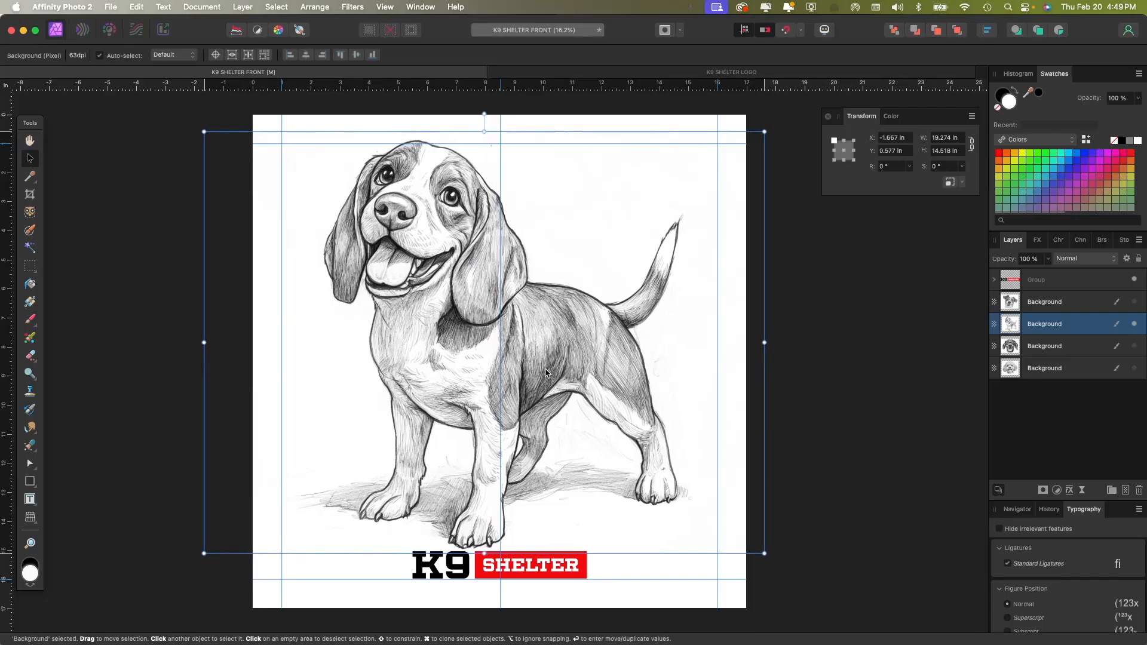
{"action": "mouse_move", "coordinate": [303, 321]}
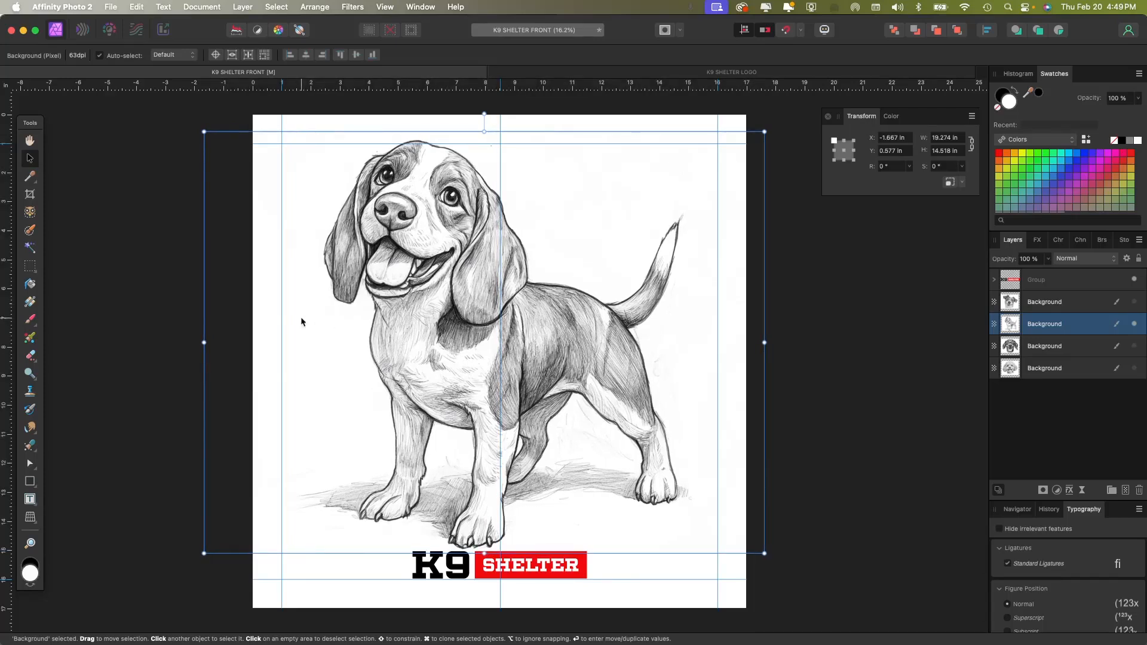
{"action": "left_click", "coordinate": [161, 306]}
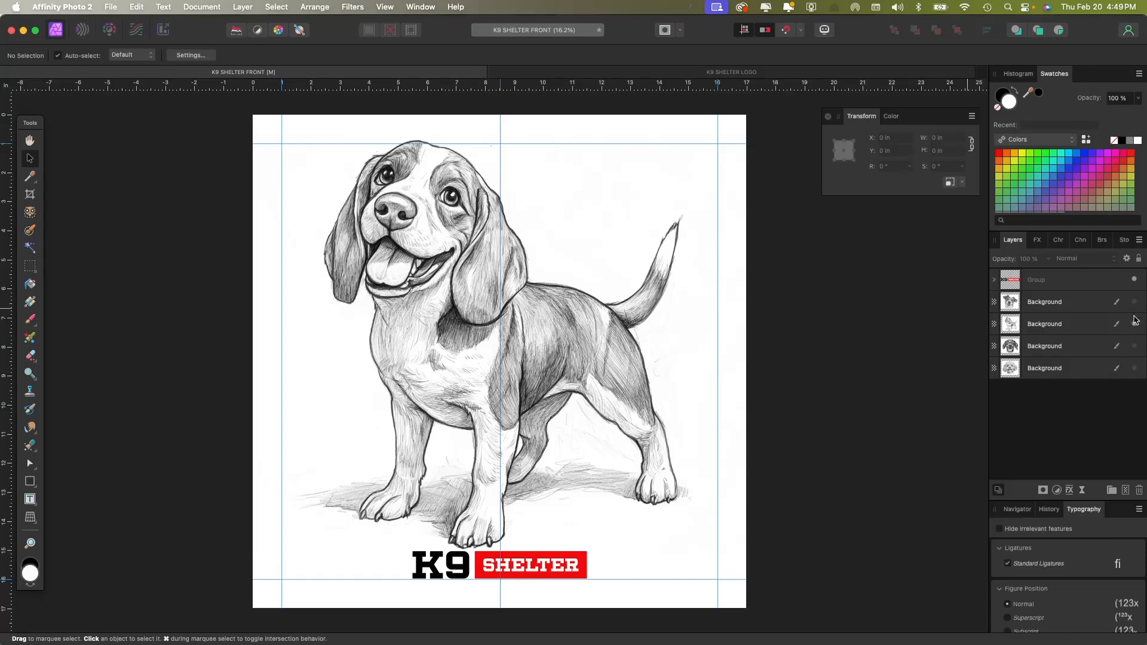
Preview the dog sketch layers one at a time, leaving the Jack Russell Terrier visible above the logo
{"action": "left_click", "coordinate": [1135, 301]}
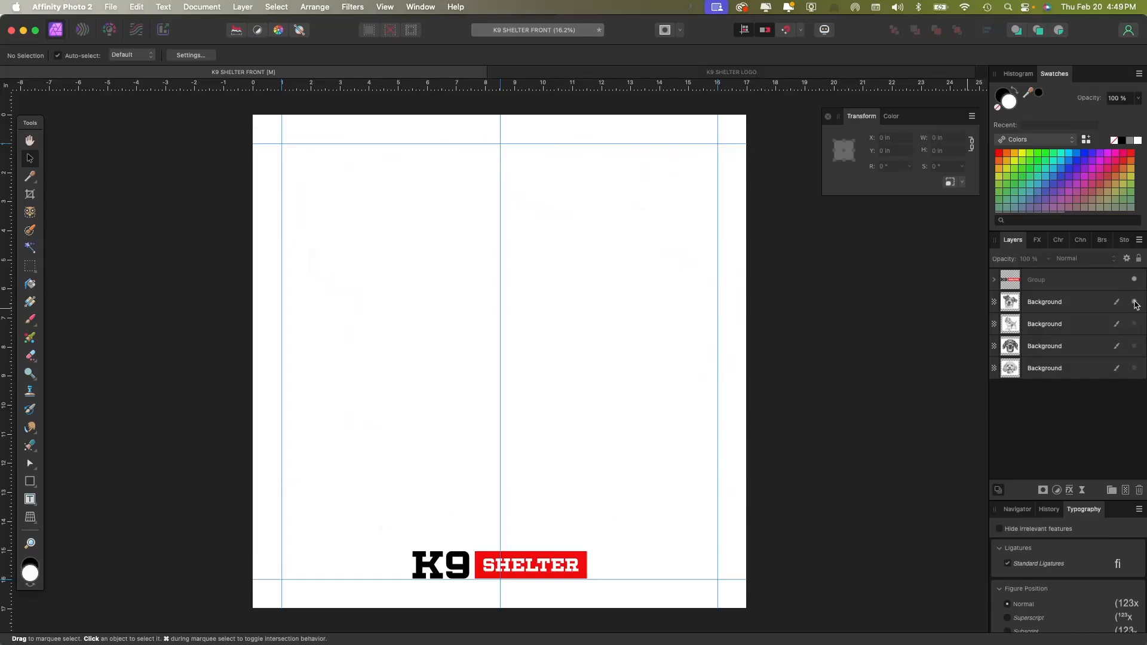
{"action": "left_click", "coordinate": [1133, 301]}
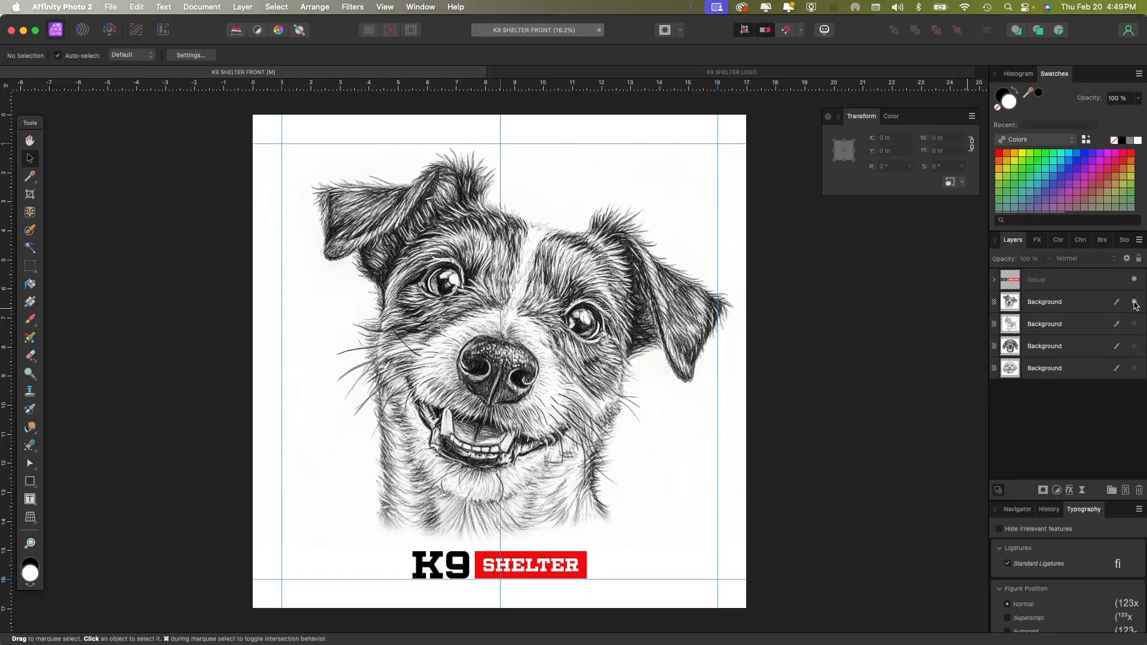
{"action": "left_click", "coordinate": [1134, 301]}
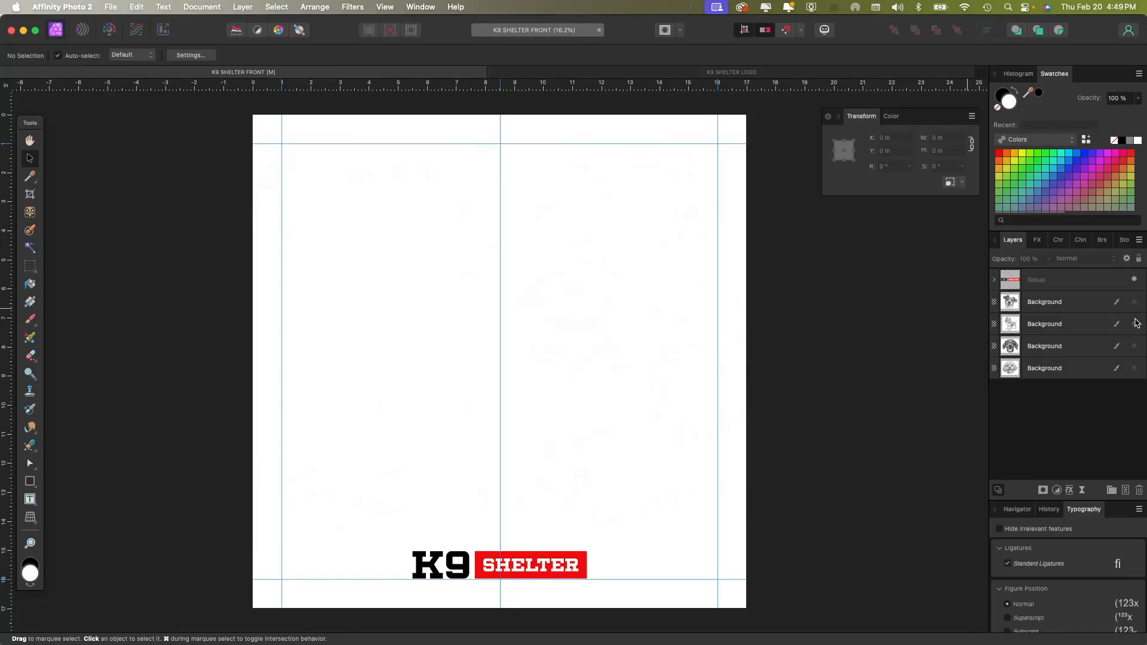
{"action": "left_click", "coordinate": [1134, 347]}
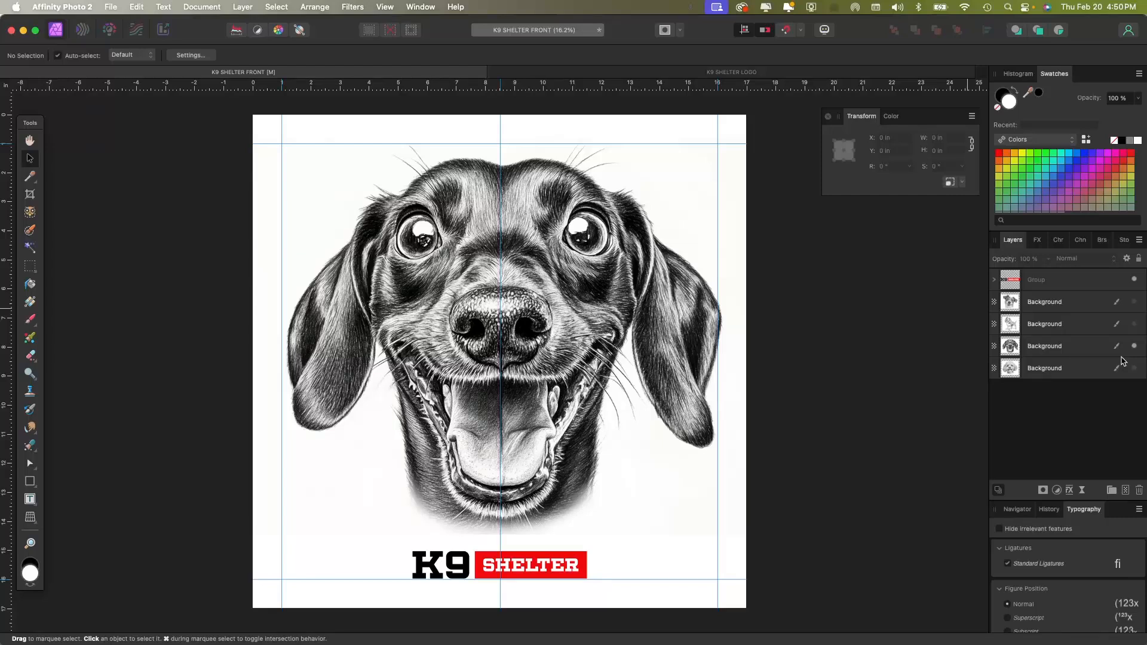
{"action": "mouse_move", "coordinate": [1143, 326]}
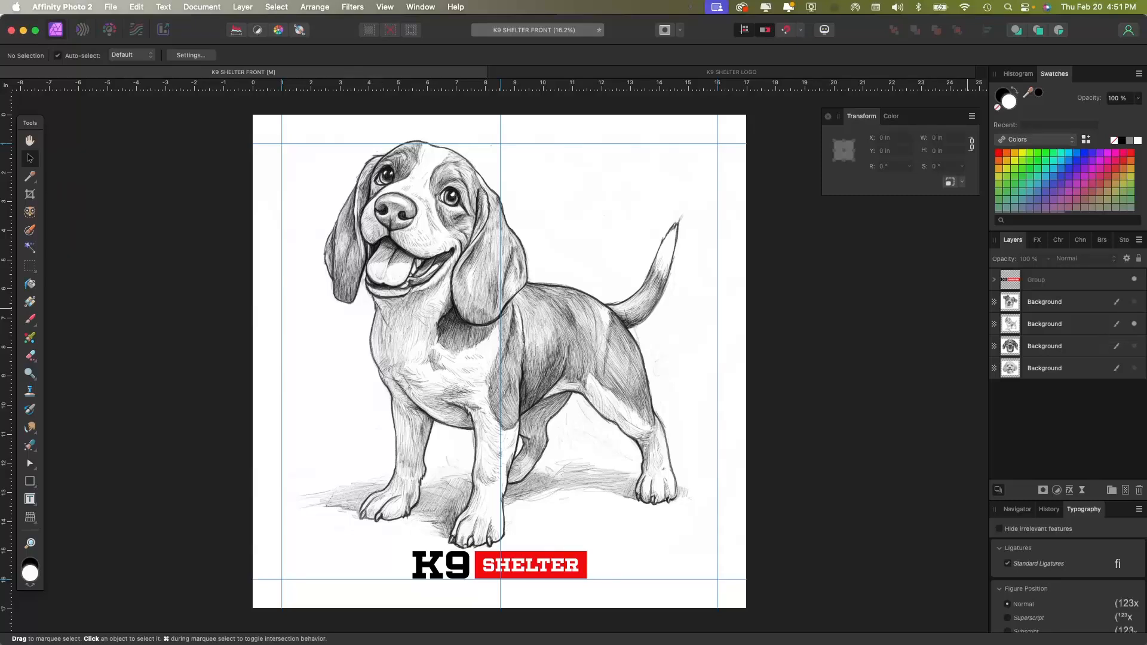
{"action": "left_click", "coordinate": [1136, 324]}
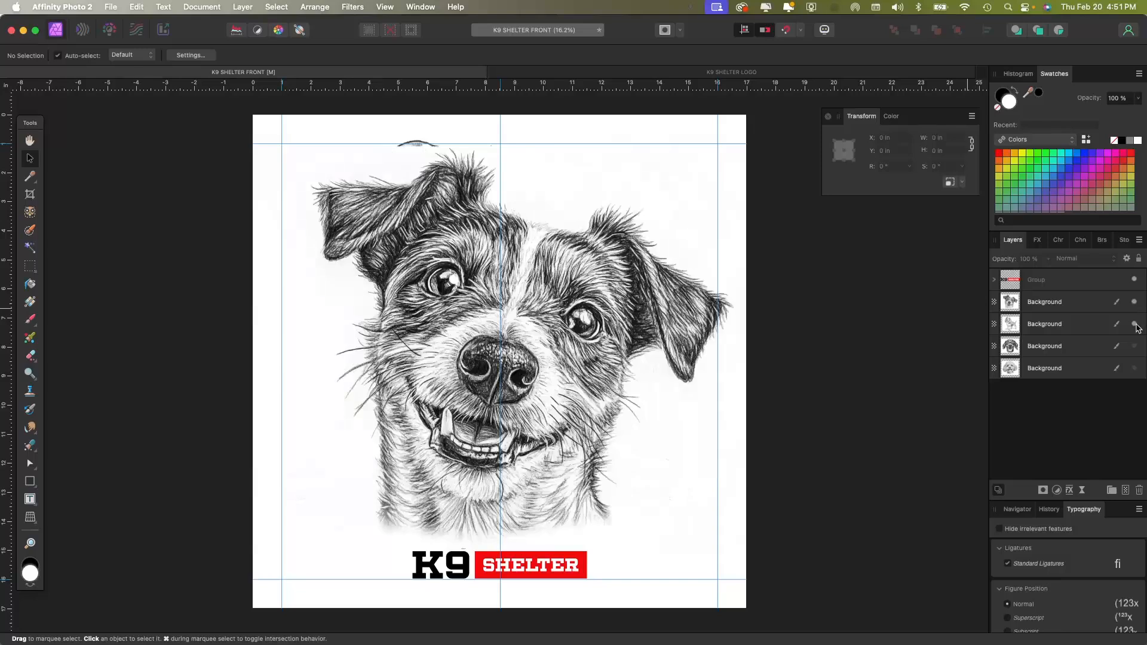